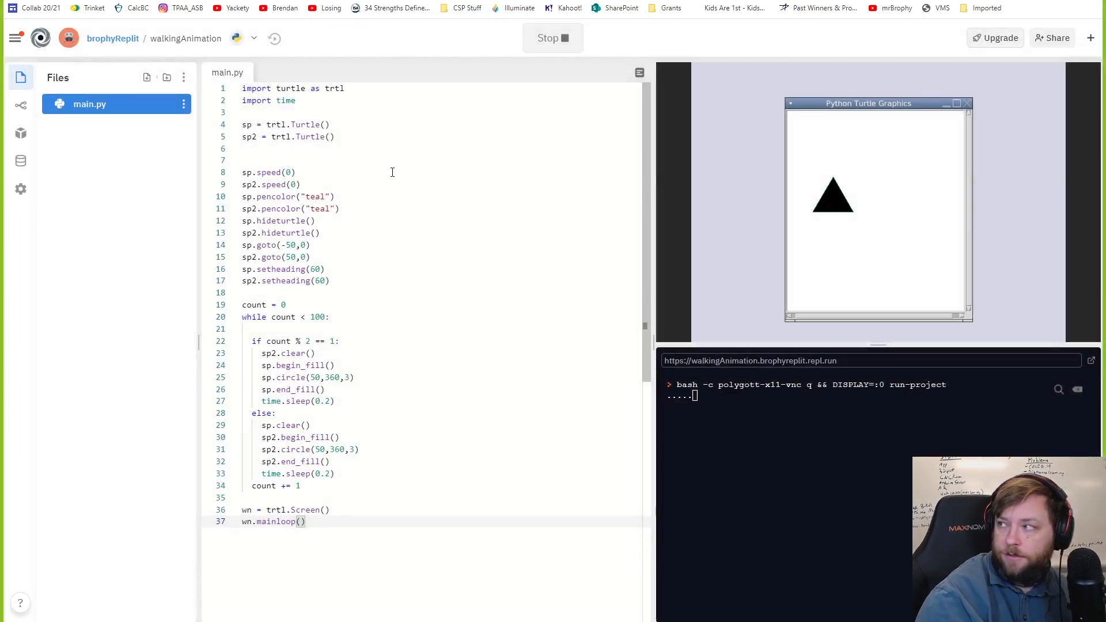
pyautogui.moveTo(407, 193)
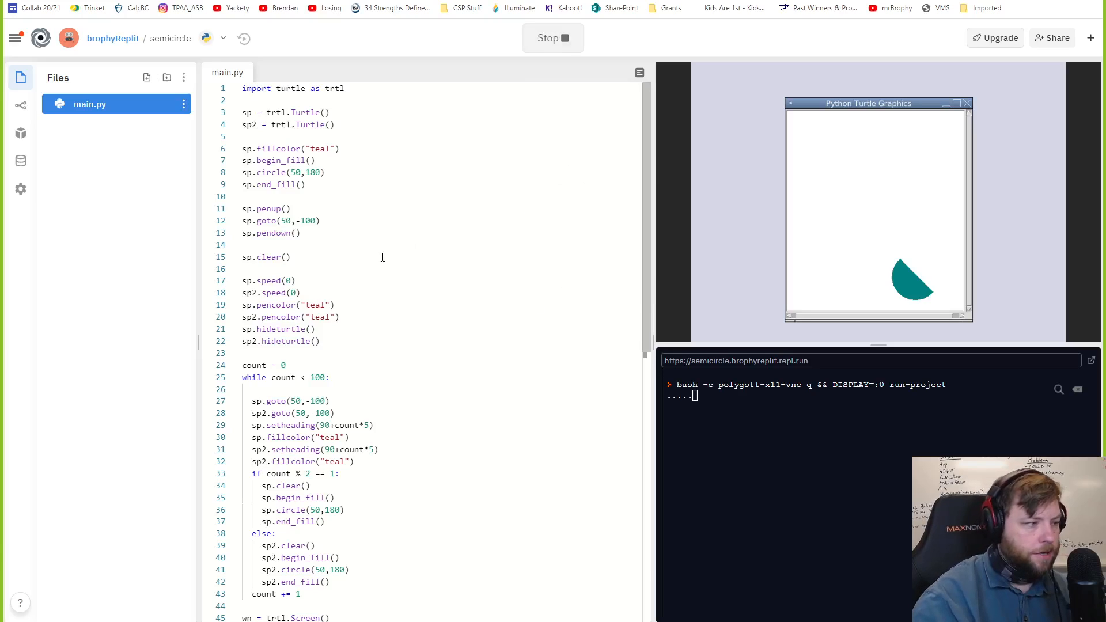
# Step: Look over main.py of the semicircle repl and stop its running turtle program
pyautogui.scroll(-3)
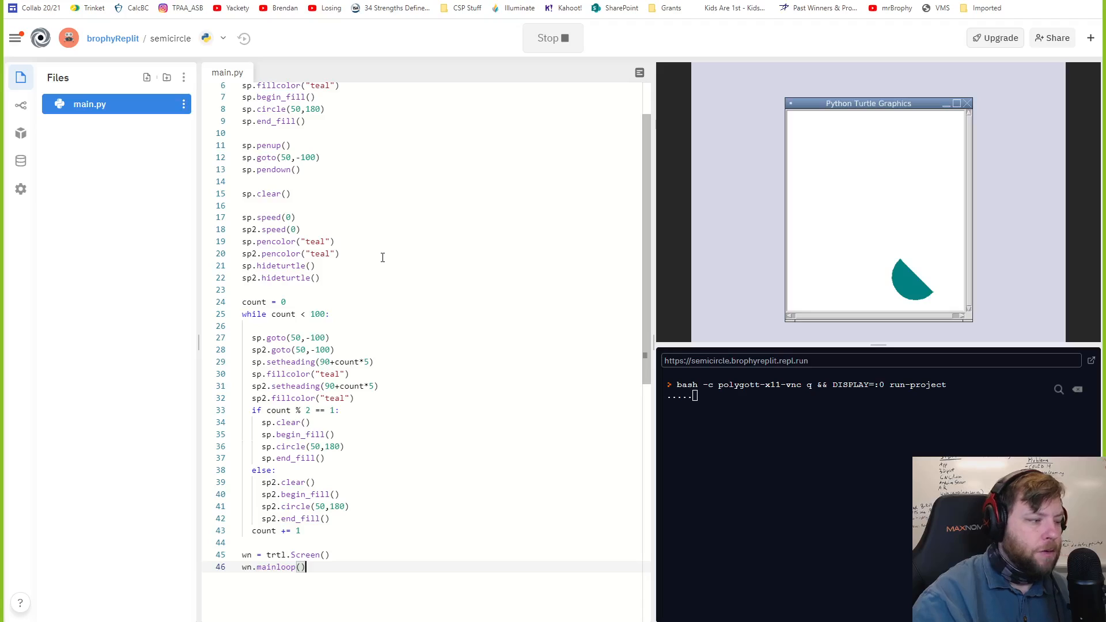
pyautogui.click(551, 38)
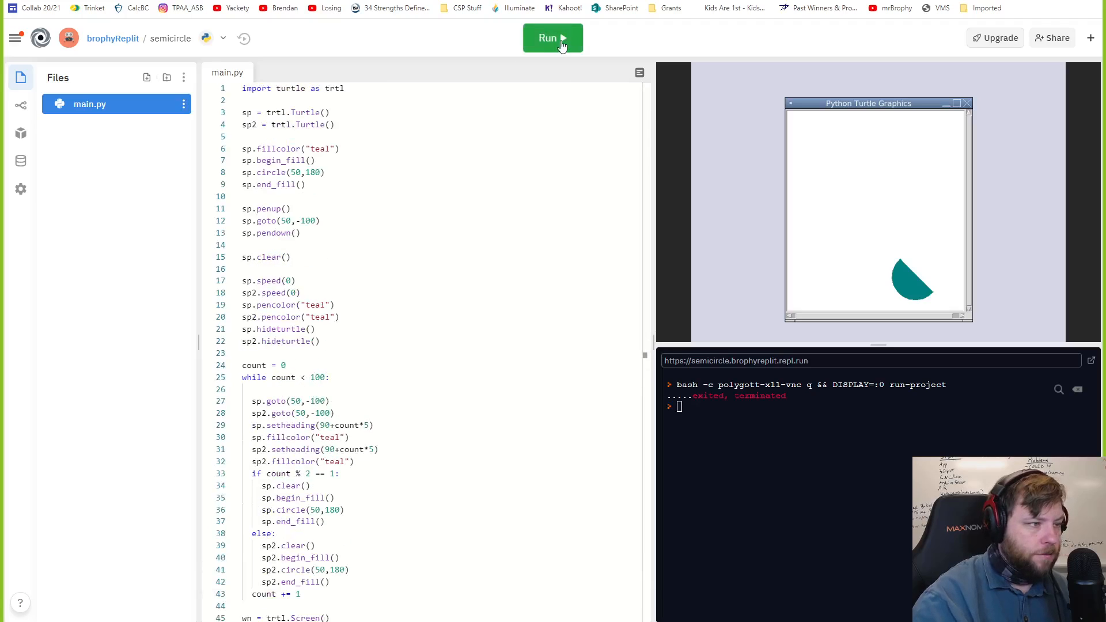
# Step: Run, stop and rerun the semicircle program so the teal half-circle draws again
pyautogui.click(552, 37)
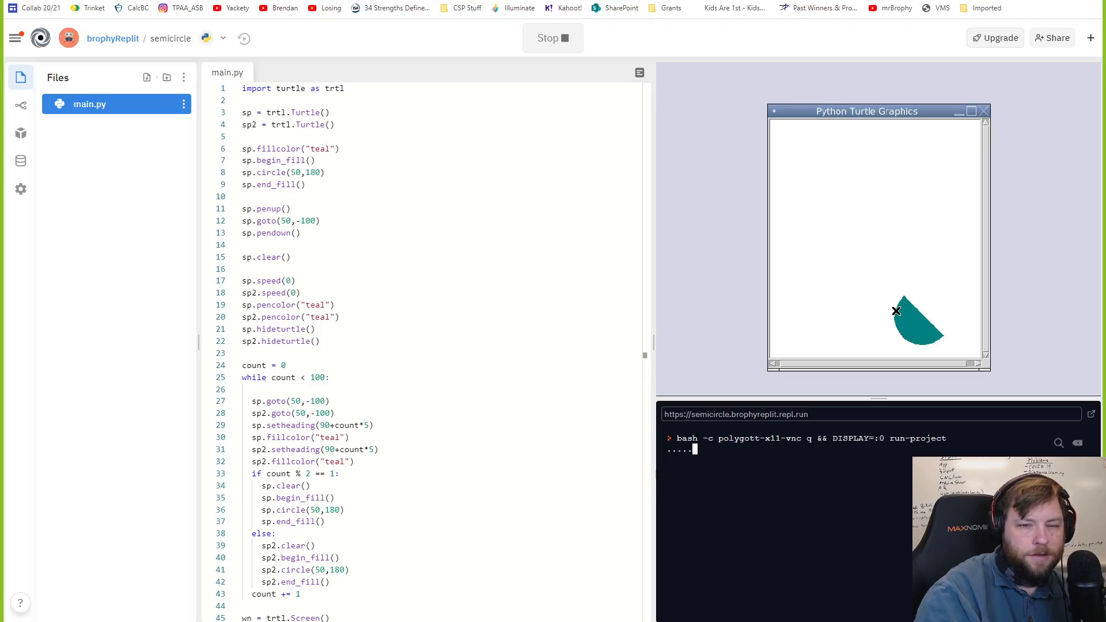
pyautogui.moveTo(536, 213)
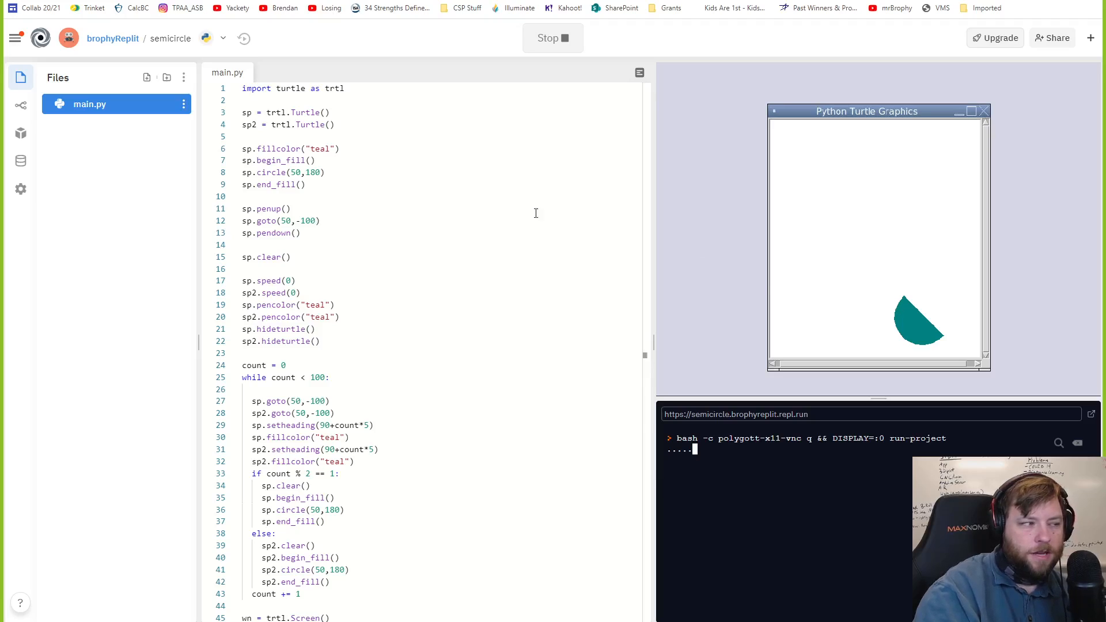
pyautogui.moveTo(277, 390)
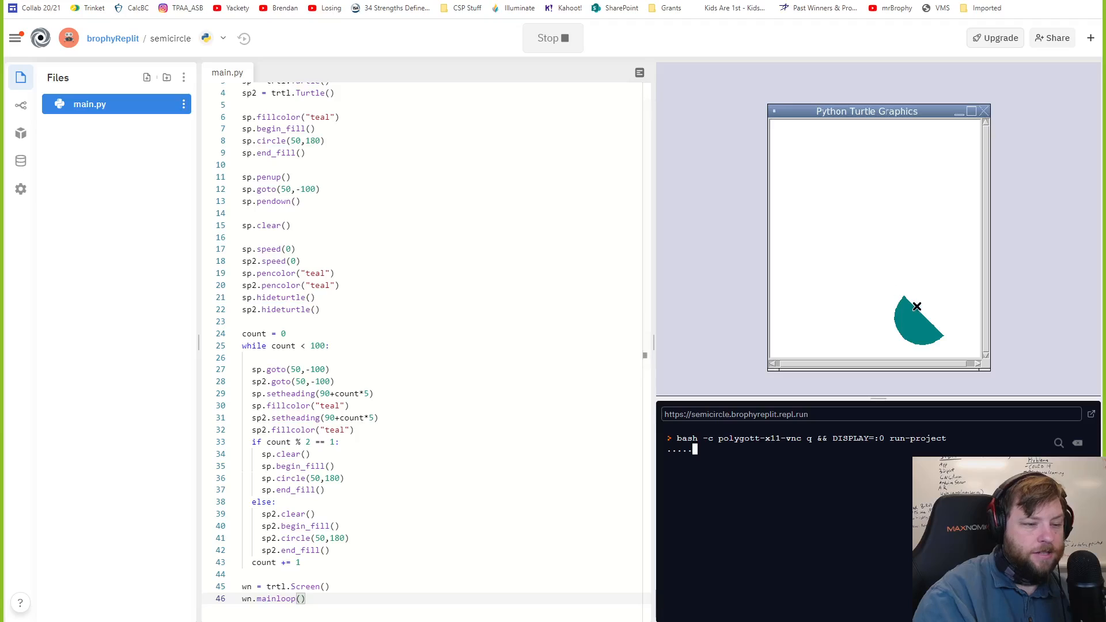
pyautogui.click(552, 37)
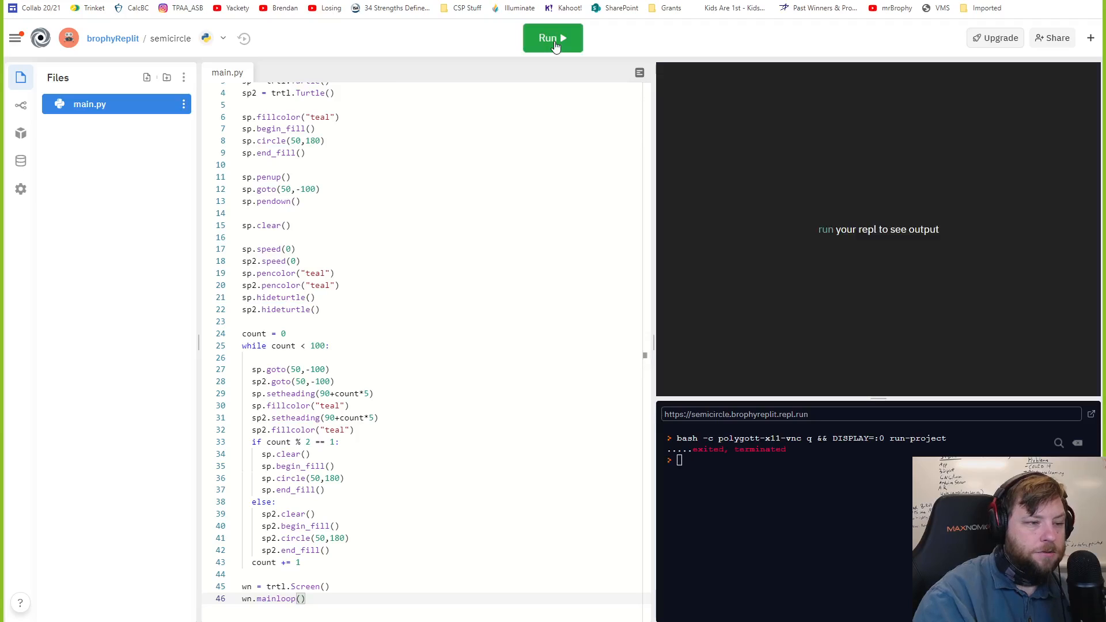
pyautogui.click(552, 38)
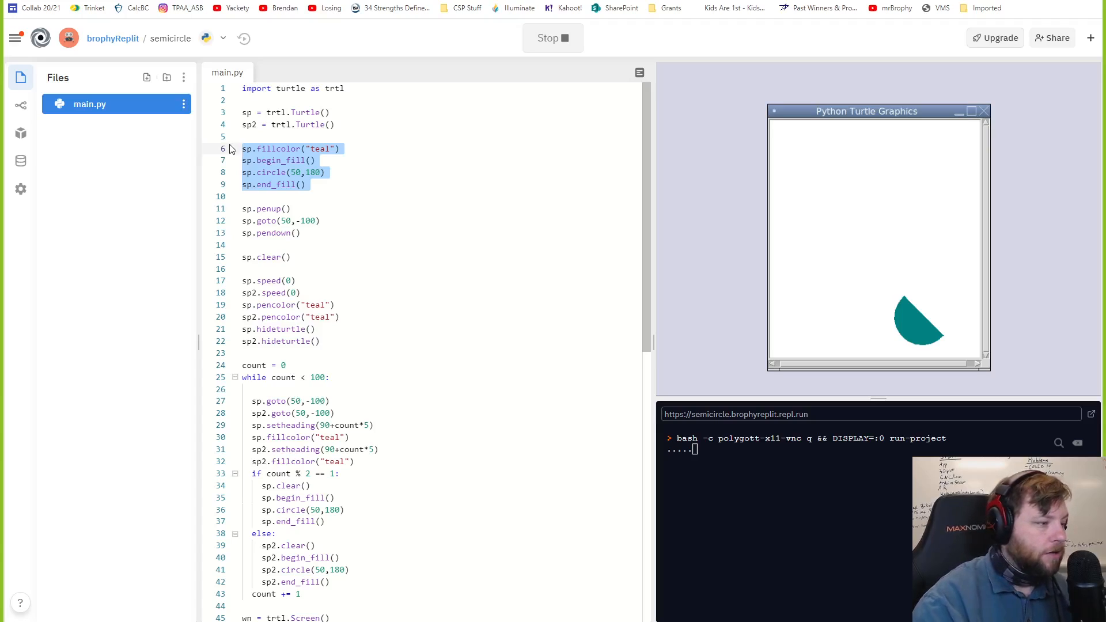
# Step: Delete the upfront fill, penup/goto/clear and pencolor lines plus leftover blank lines from setup
pyautogui.press('Delete')
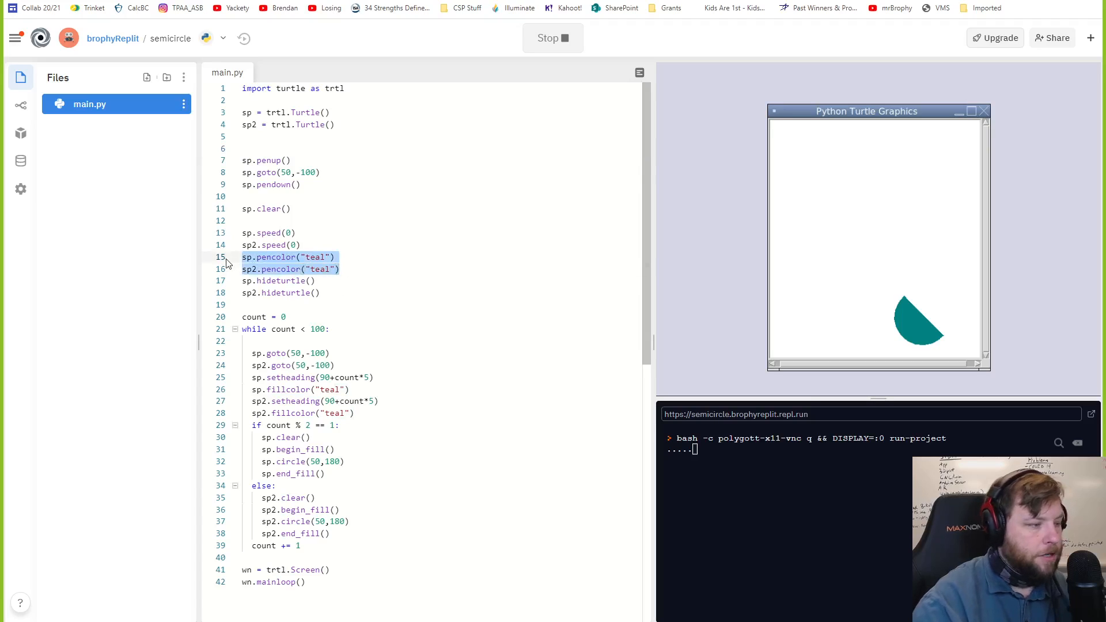
pyautogui.press('Delete')
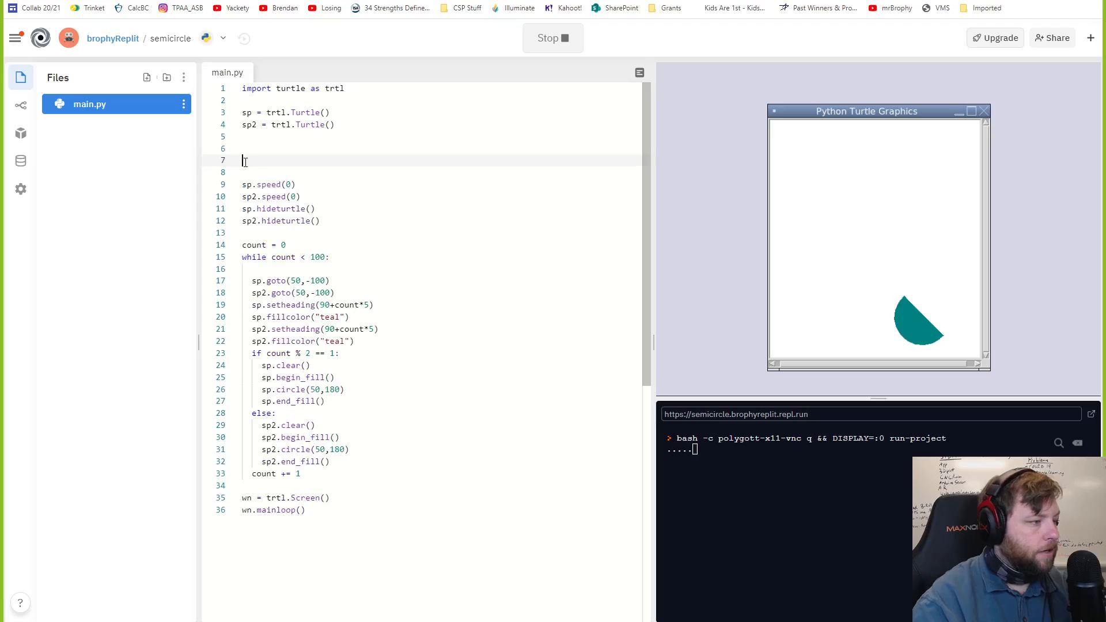
pyautogui.press('Backspace')
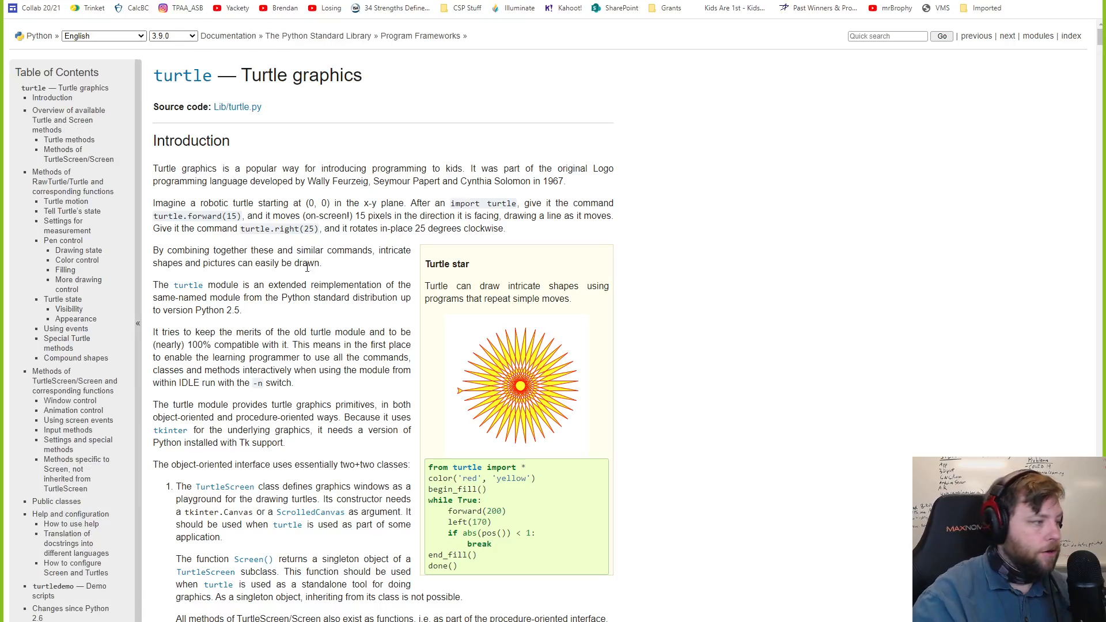
# Step: Locate turtle.speed in the docs and mark the 0 value listed for "fastest"
pyautogui.scroll(-3)
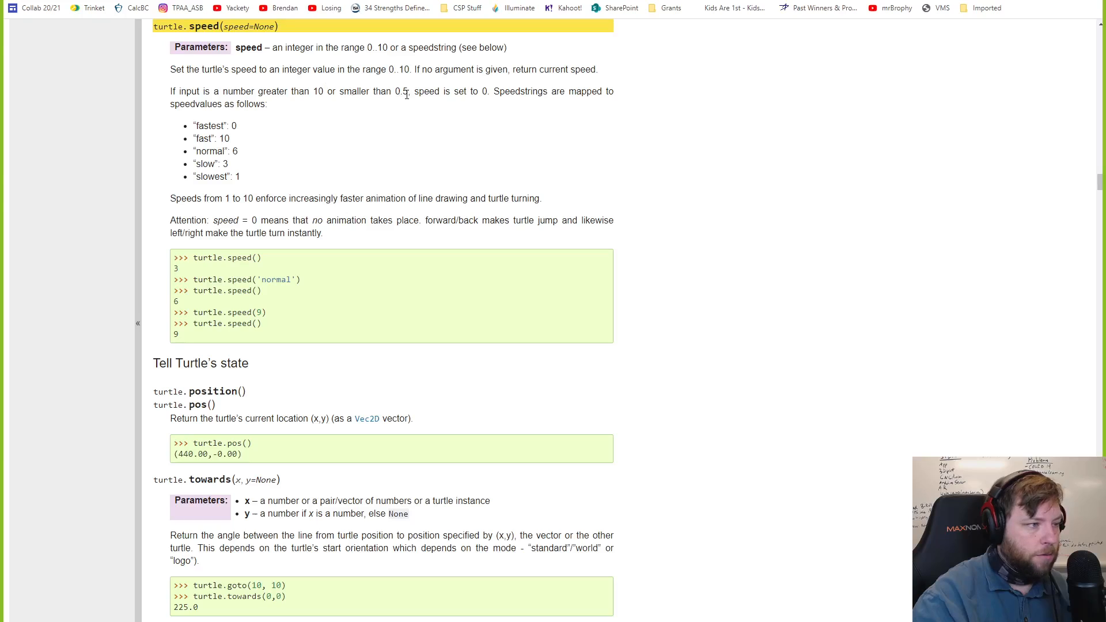
pyautogui.moveTo(494, 90)
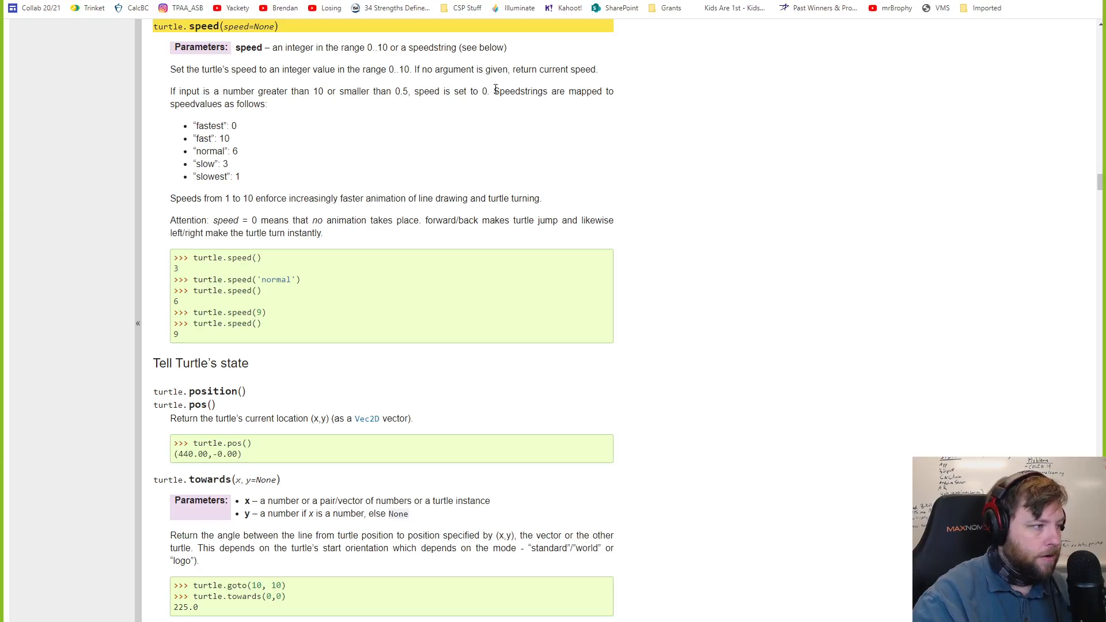
pyautogui.doubleClick(234, 150)
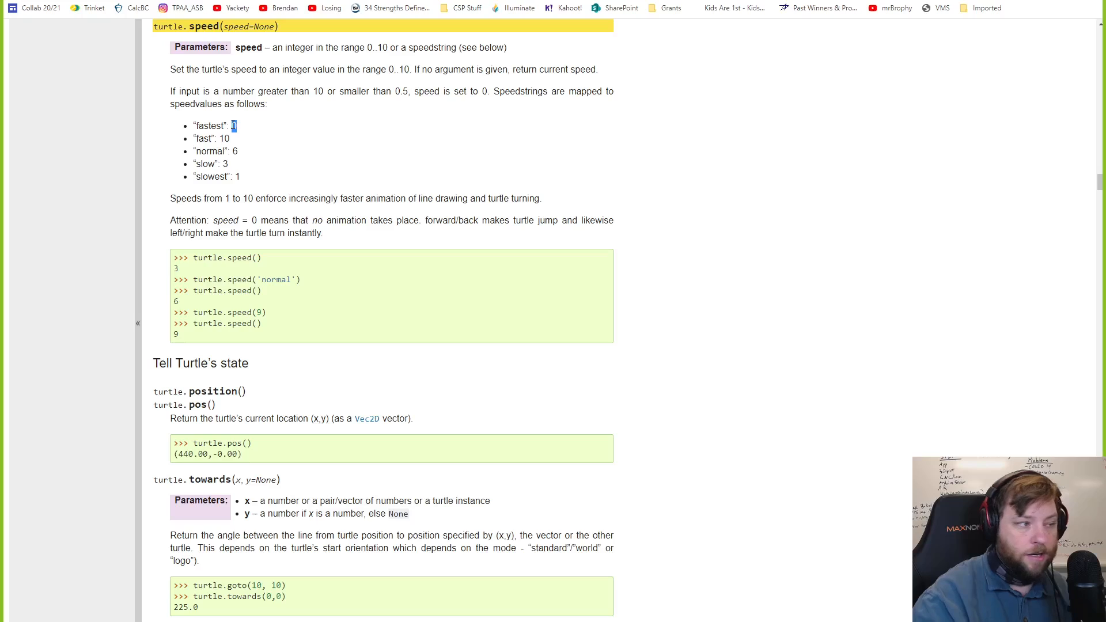
pyautogui.moveTo(233, 140)
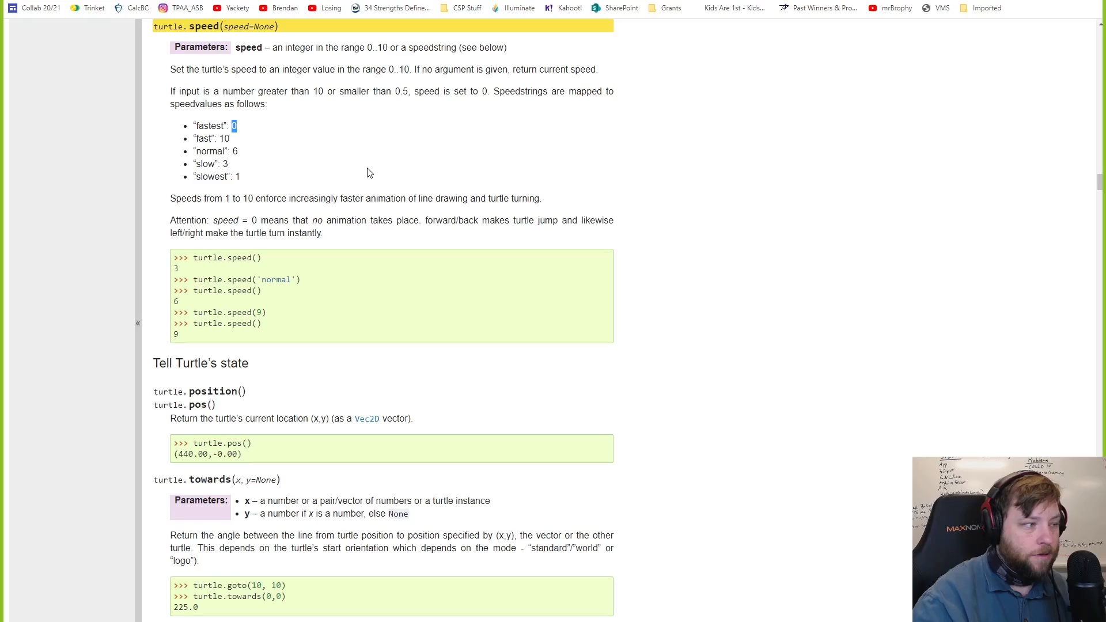
pyautogui.moveTo(276, 147)
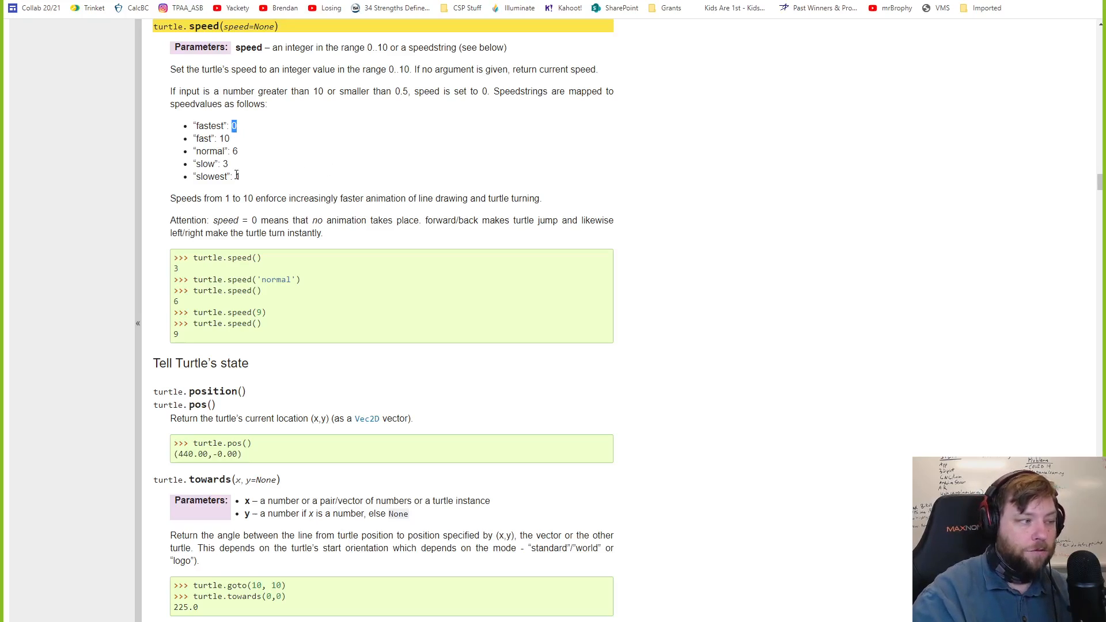
pyautogui.moveTo(264, 188)
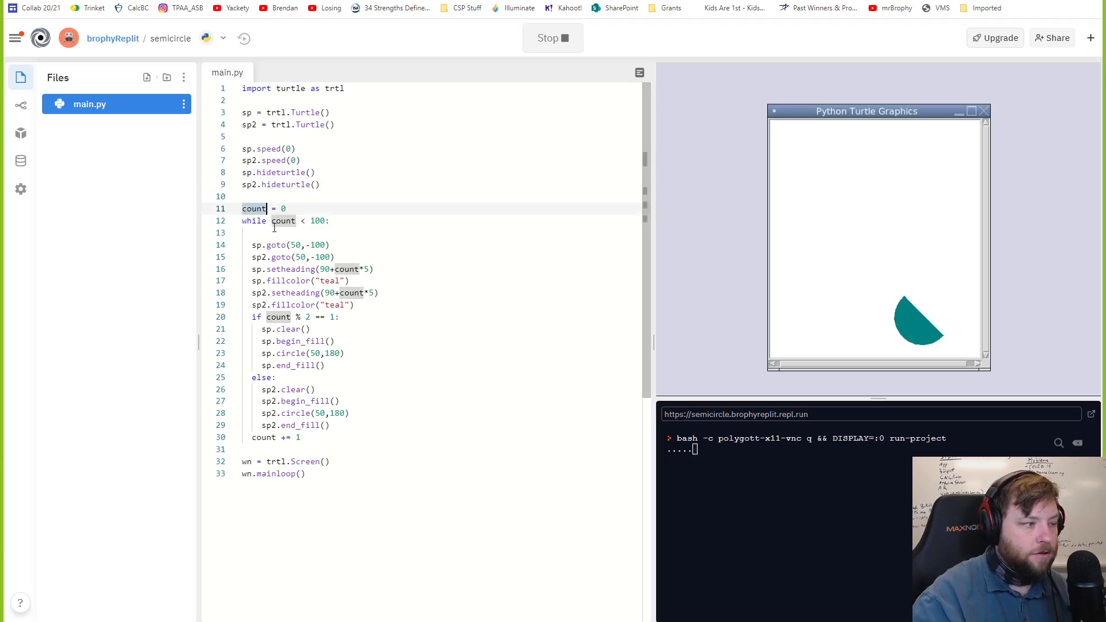
pyautogui.moveTo(267, 220); pyautogui.dragTo(300, 436)
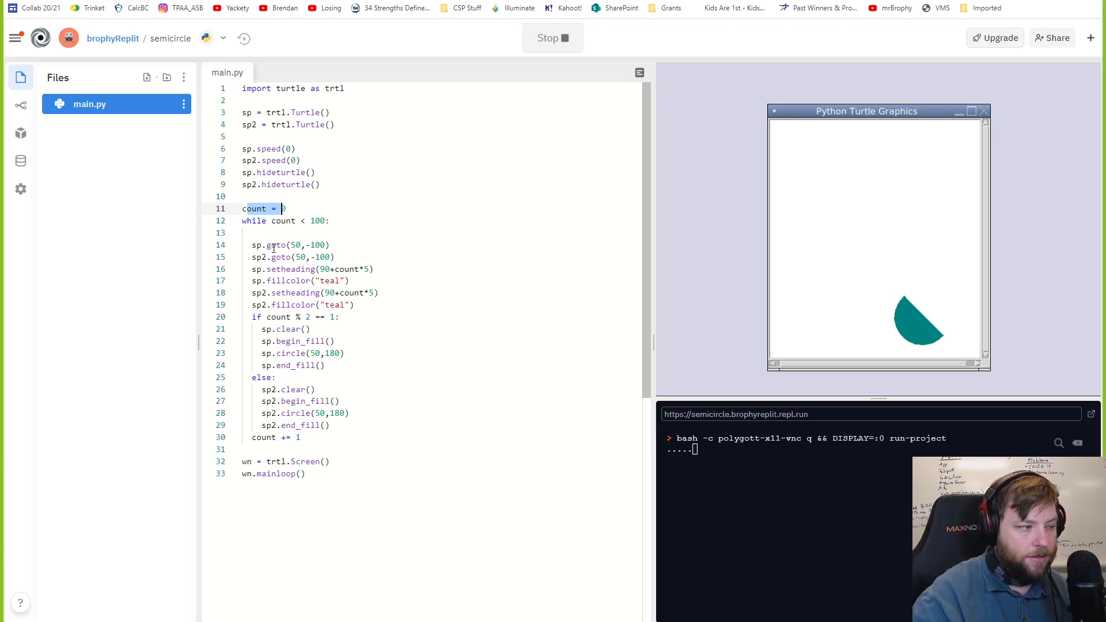
pyautogui.moveTo(909, 301)
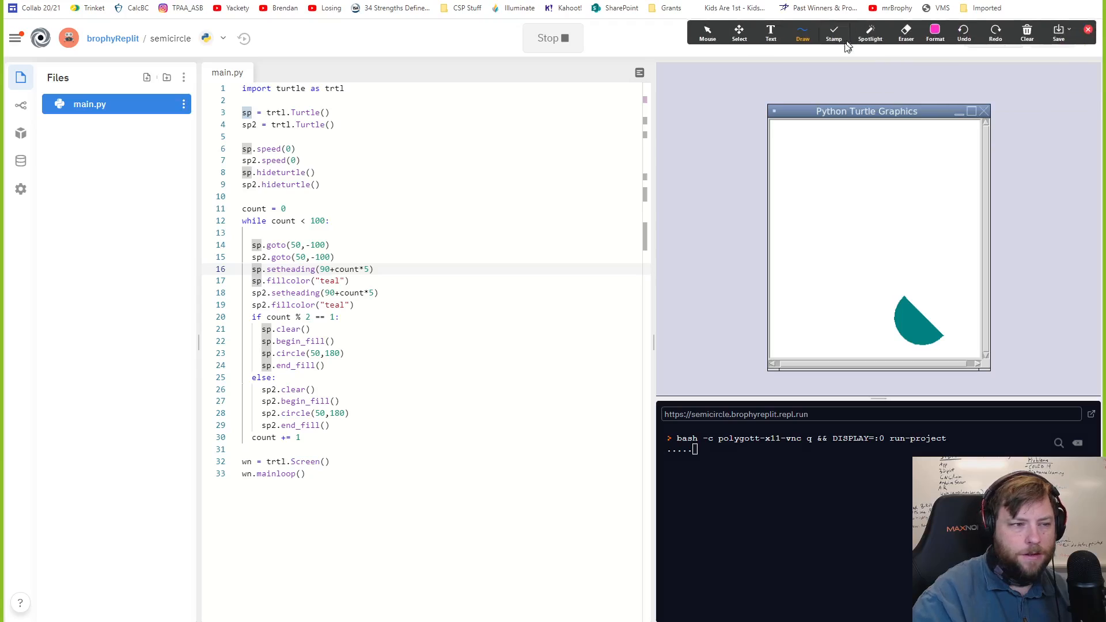
pyautogui.moveTo(879, 225); pyautogui.dragTo(923, 219)
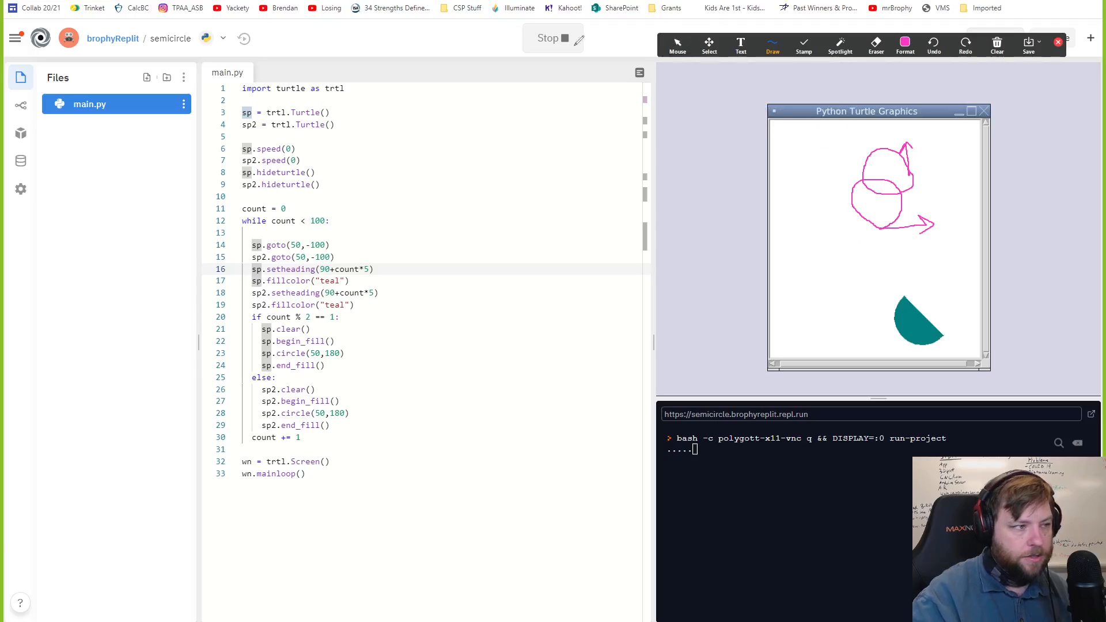
# Step: Restart the program and give the turtles a teal pencolor in the setup code
pyautogui.click(552, 38)
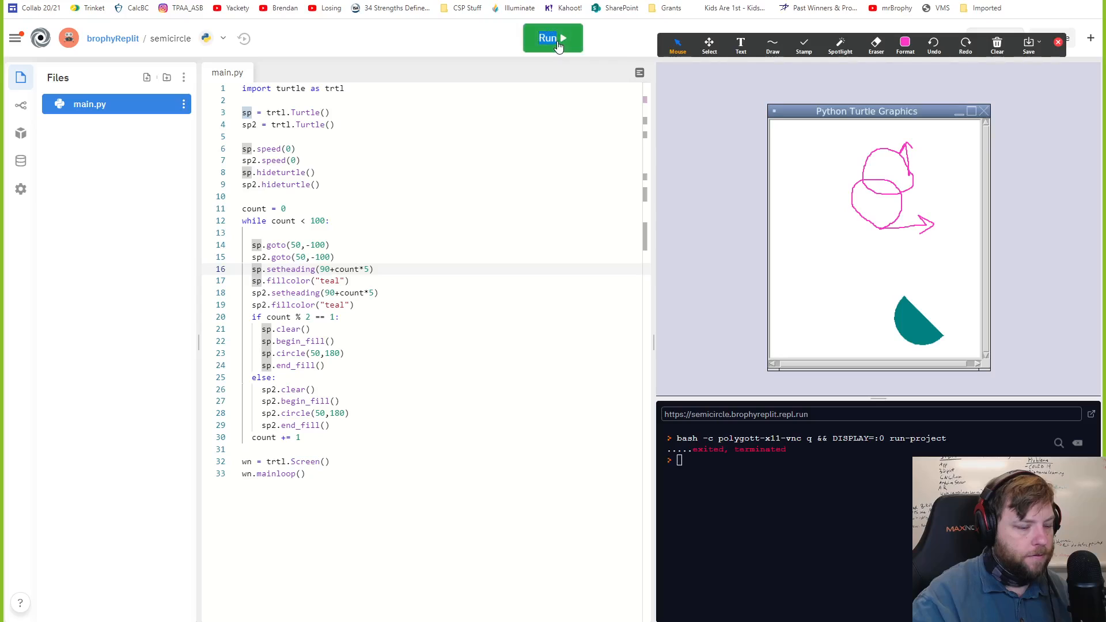
pyautogui.click(552, 38)
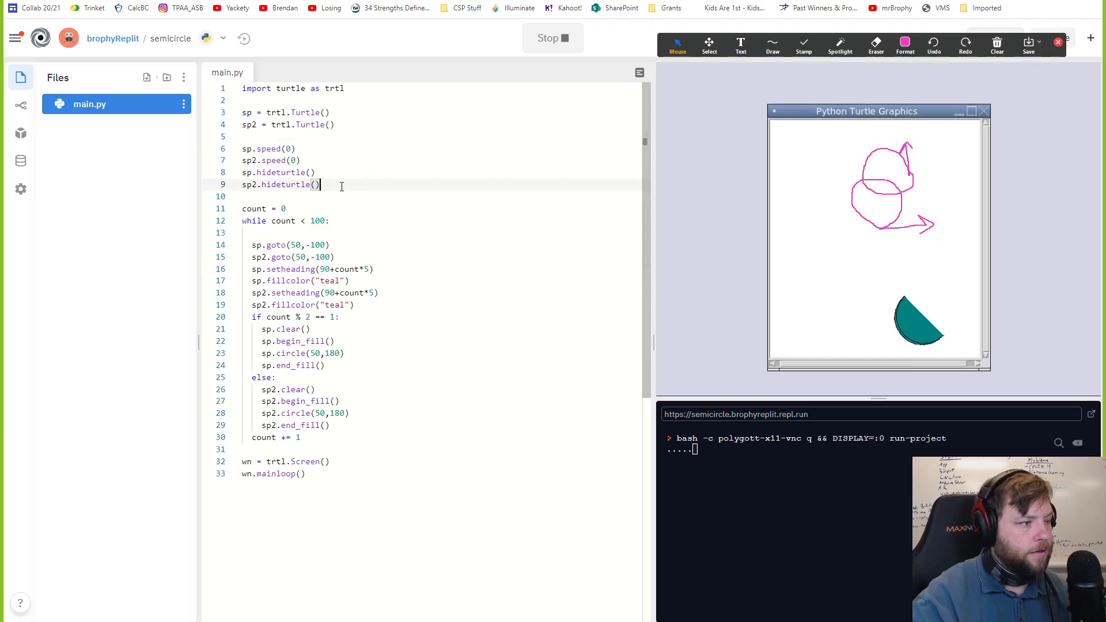
pyautogui.write('sp')
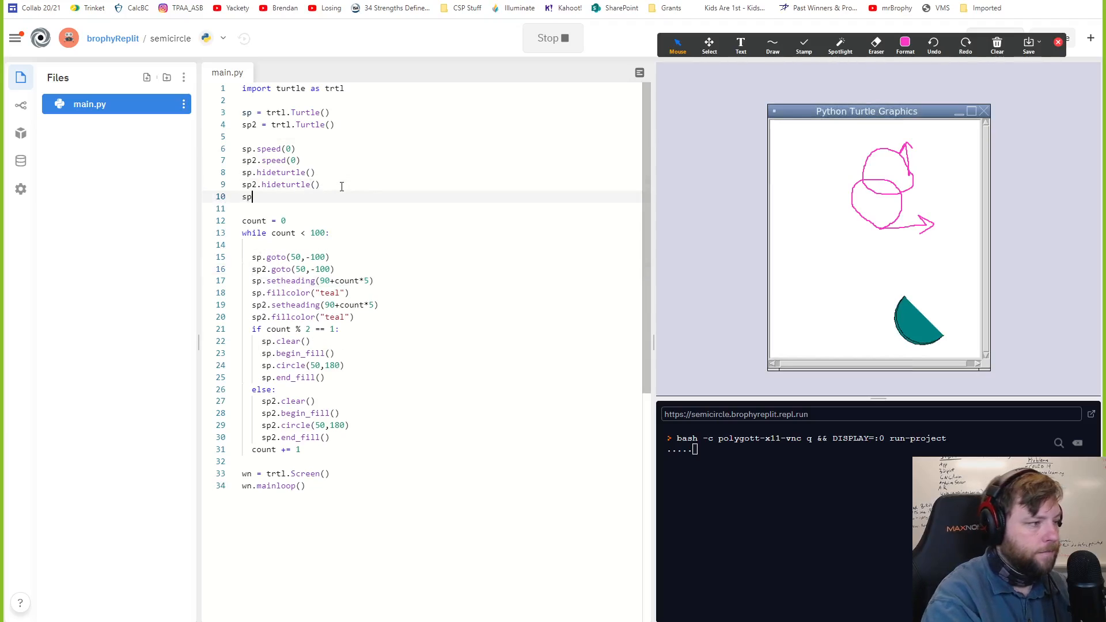
pyautogui.write('1.pe')
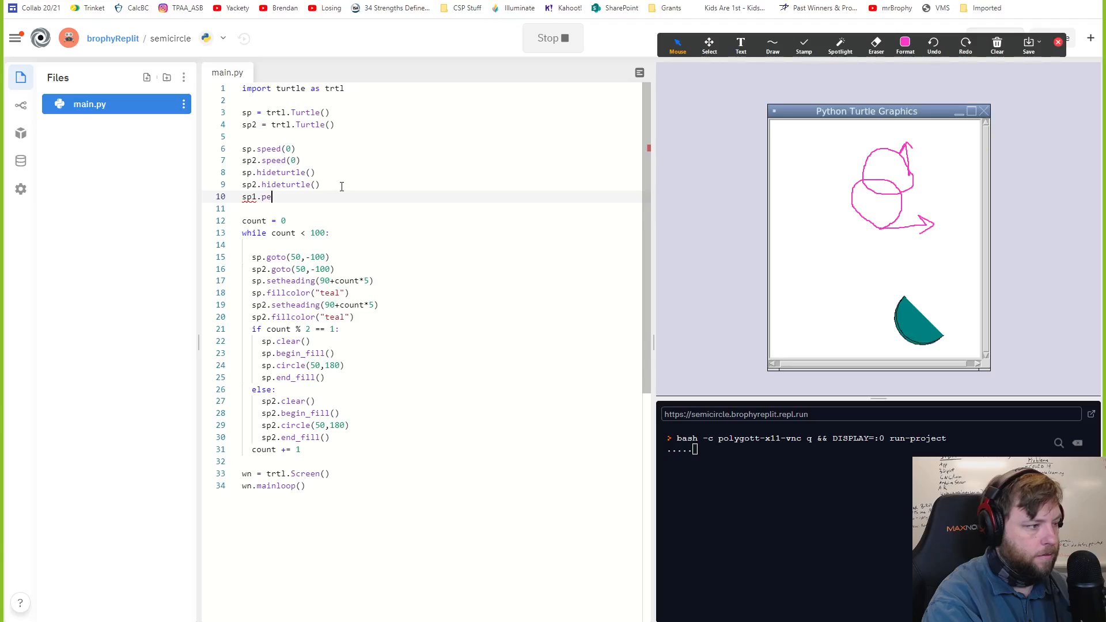
pyautogui.write('ncolor("t')
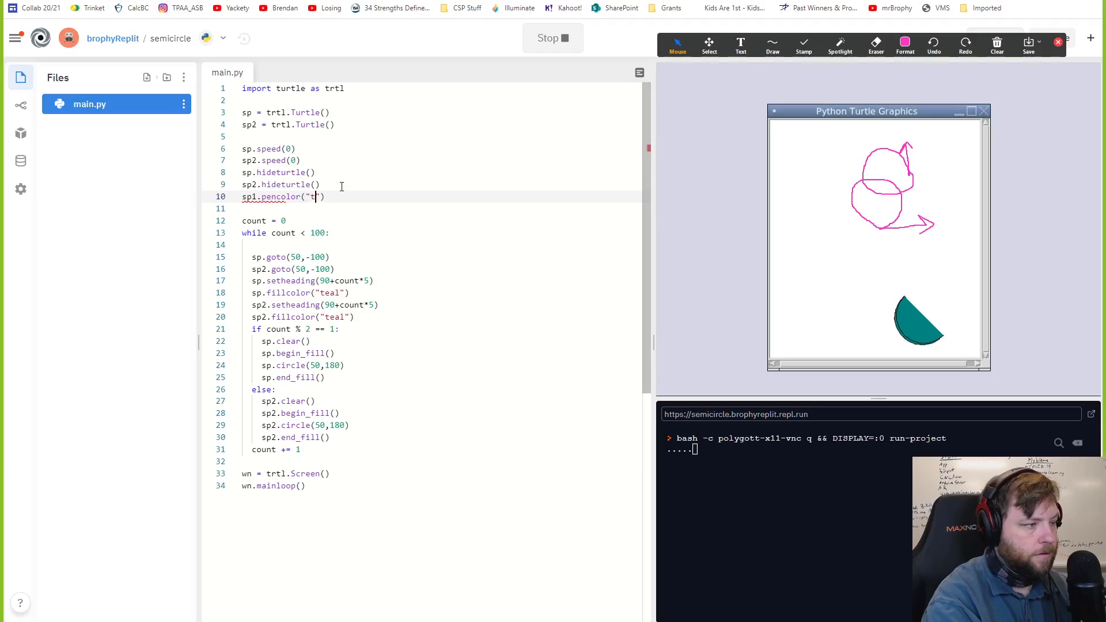
pyautogui.write('eal')
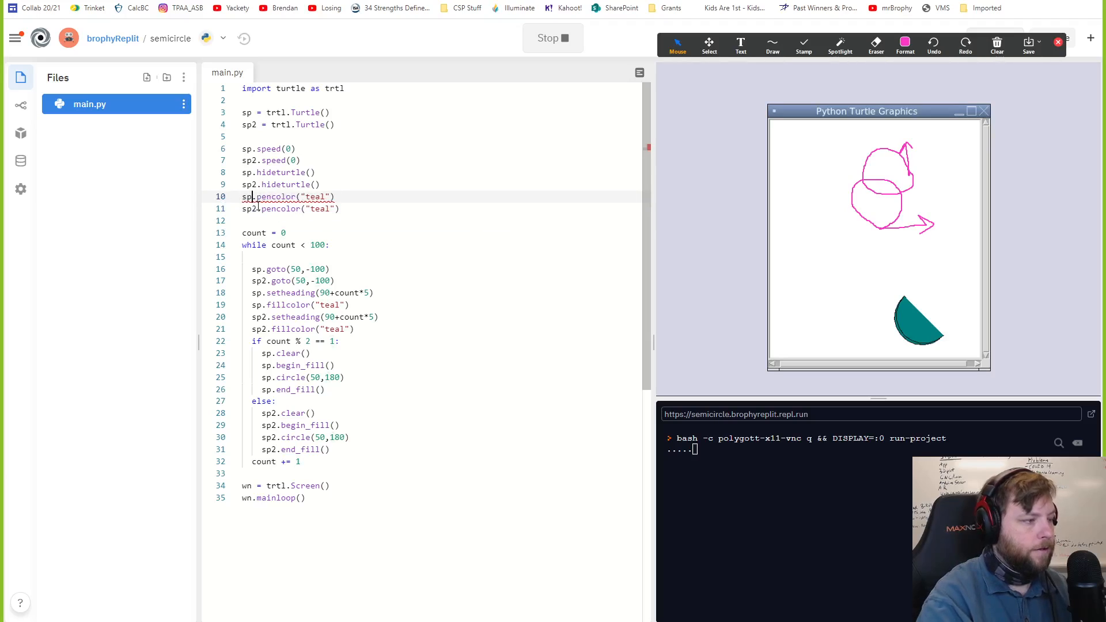
# Step: Stop and rerun the semicircle drawing with the new setup
pyautogui.click(551, 38)
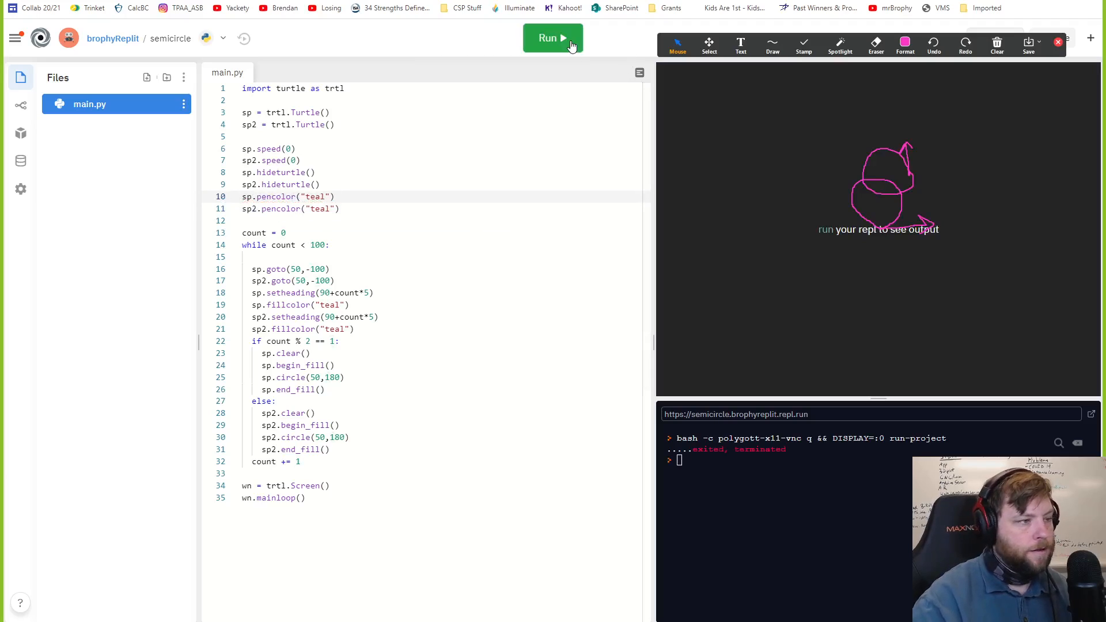
pyautogui.click(552, 38)
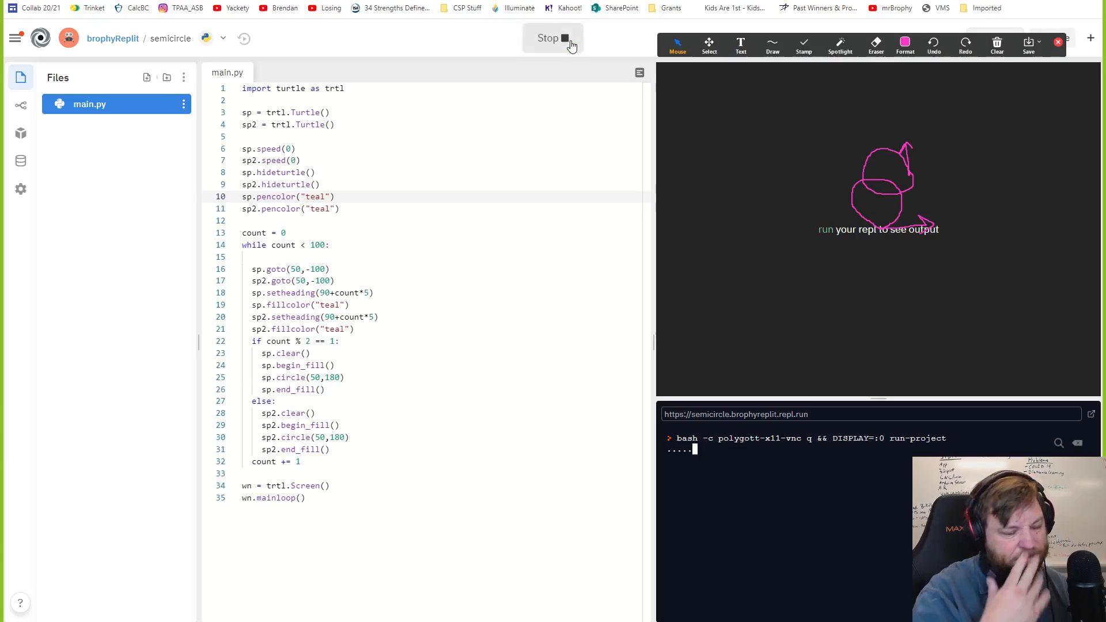
pyautogui.moveTo(549, 58)
pyautogui.write('8')
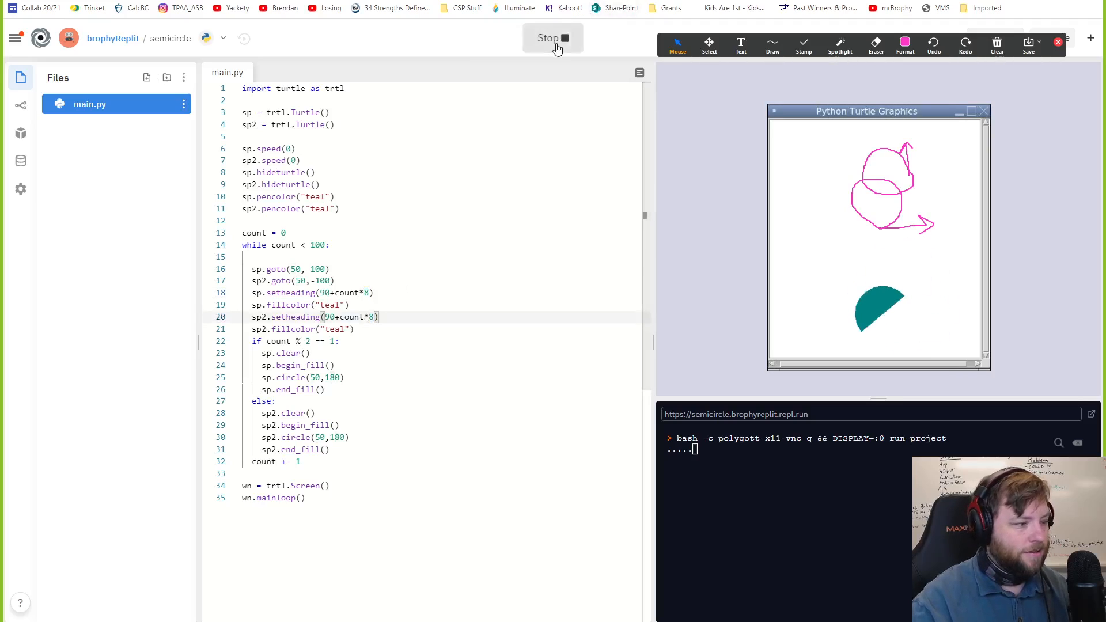
pyautogui.click(552, 38)
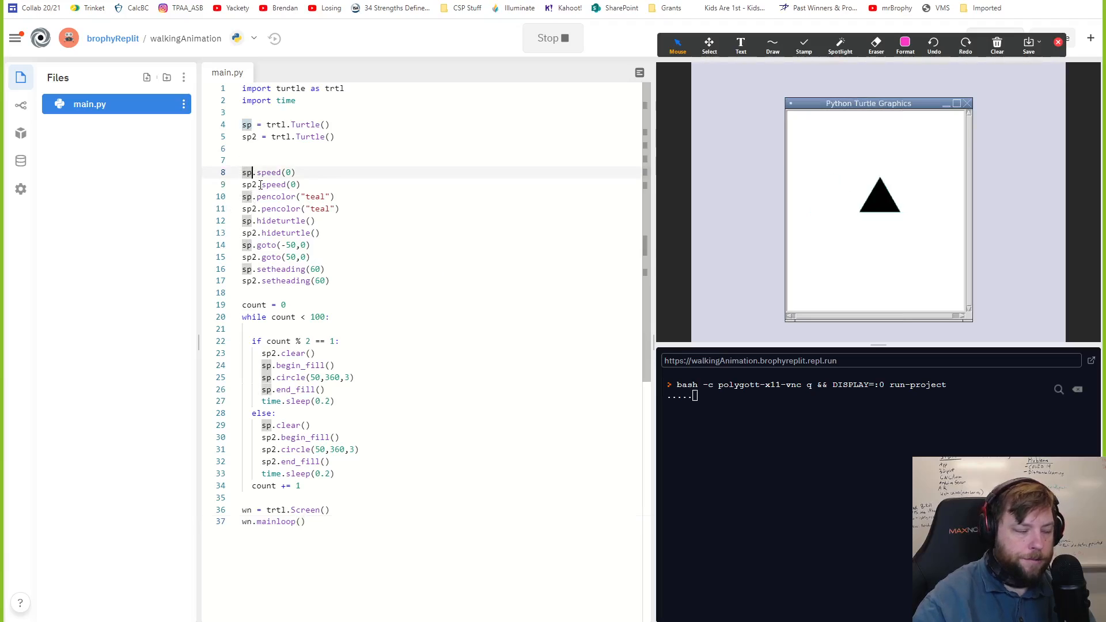
# Step: Highlight the sp turtle's uses and select the clear call on line 23 for editing
pyautogui.click(263, 184)
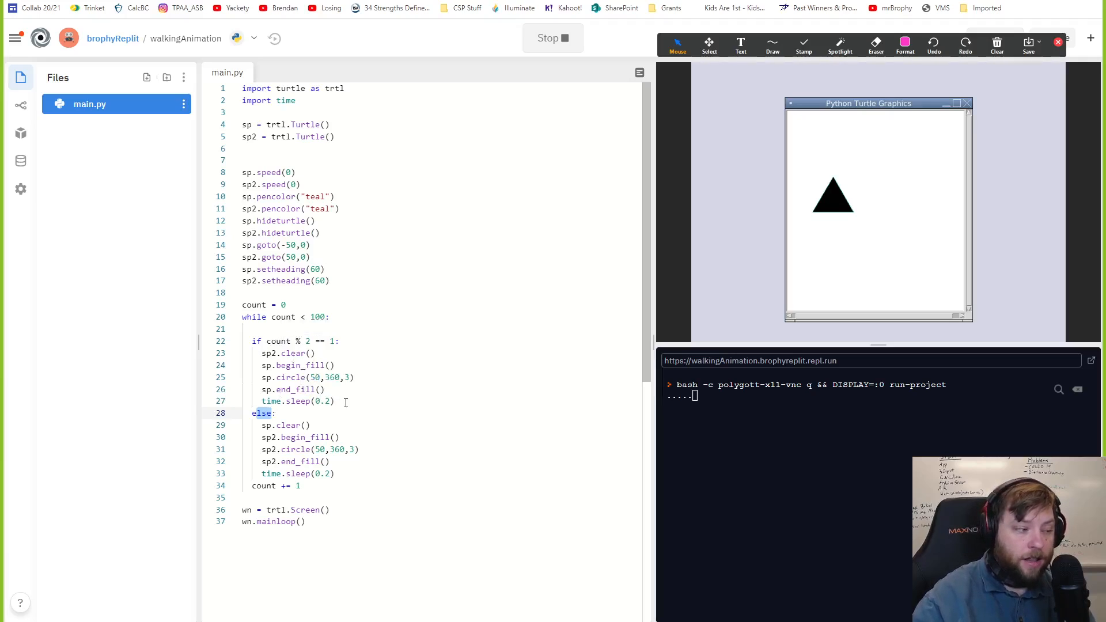
pyautogui.moveTo(339, 341)
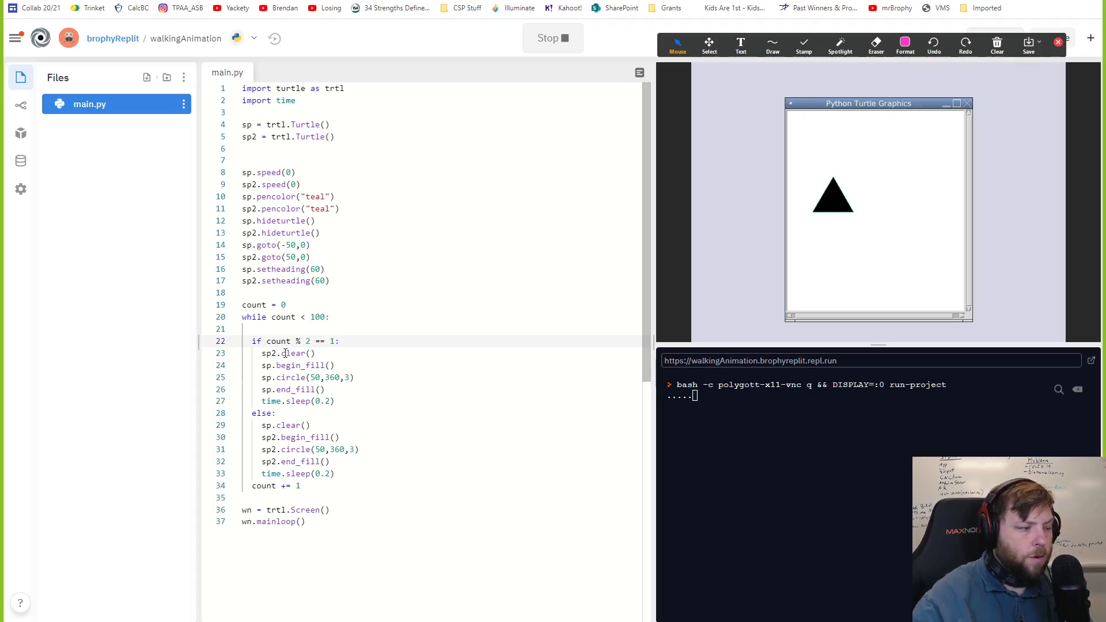
pyautogui.doubleClick(286, 353)
pyautogui.write('5')
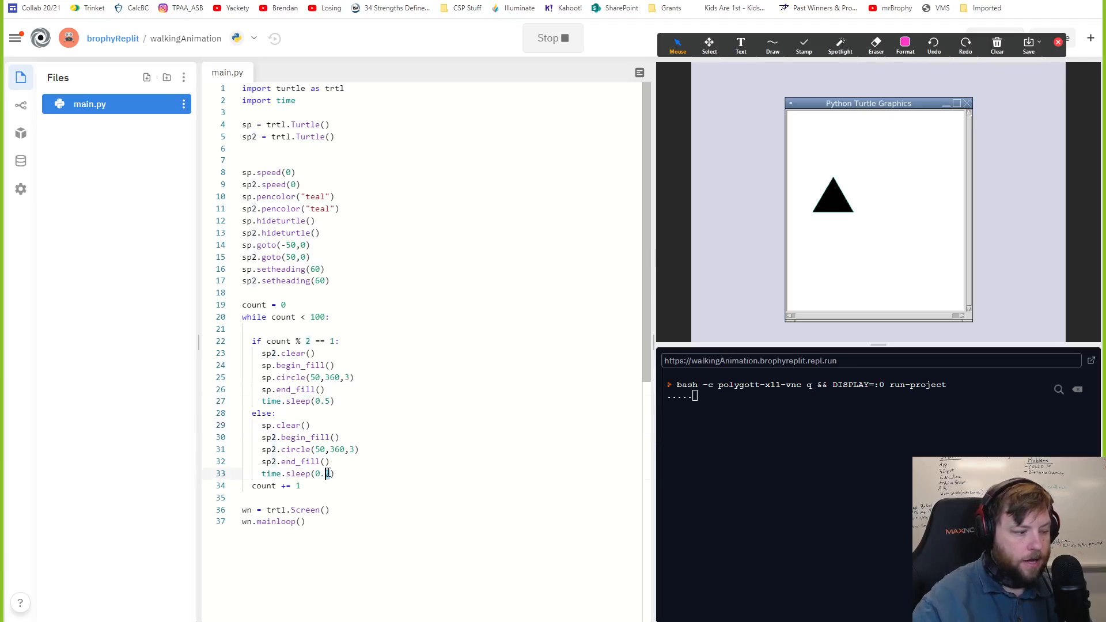
# Step: Stop and rerun walkingAnimation so the triangles alternate with 0.5-second pauses
pyautogui.click(552, 38)
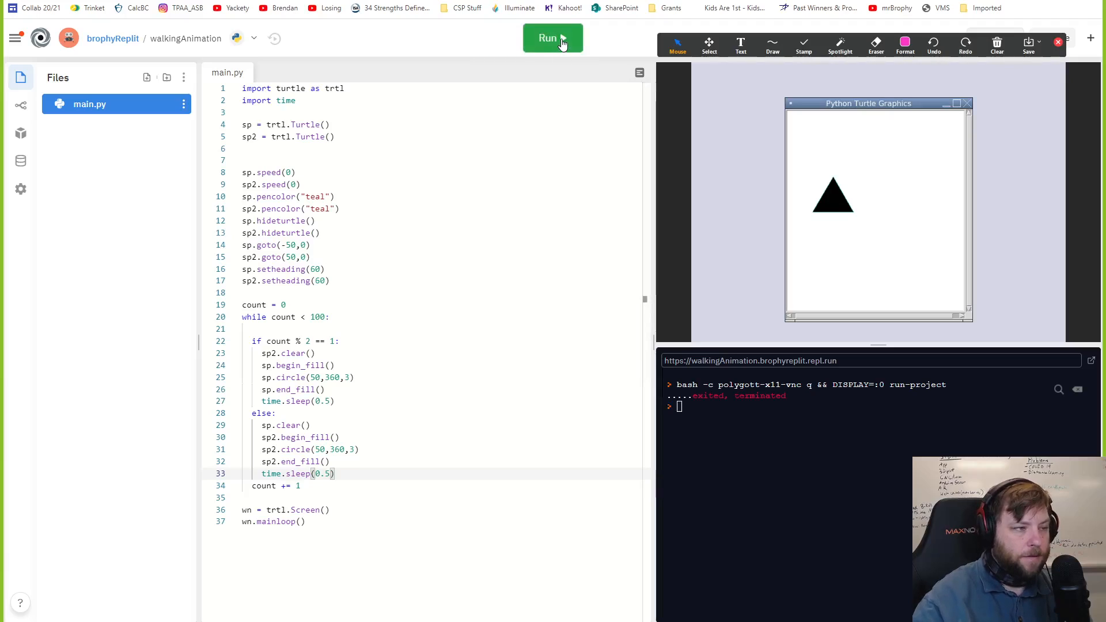
pyautogui.click(552, 38)
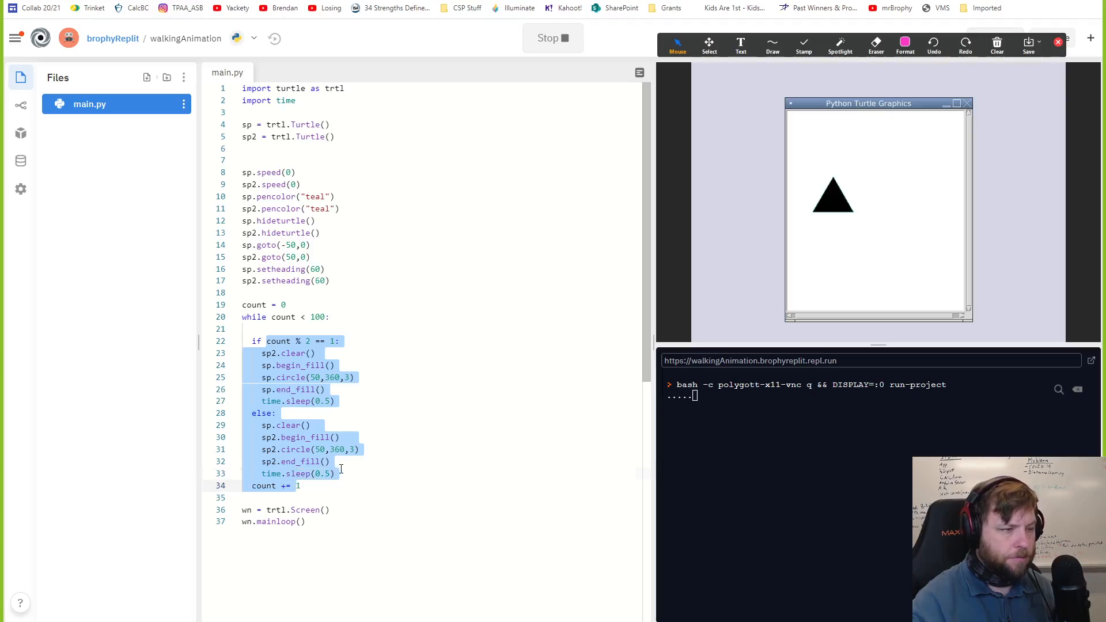
# Step: Clear the highlight over the walkingAnimation loop body
pyautogui.click(335, 473)
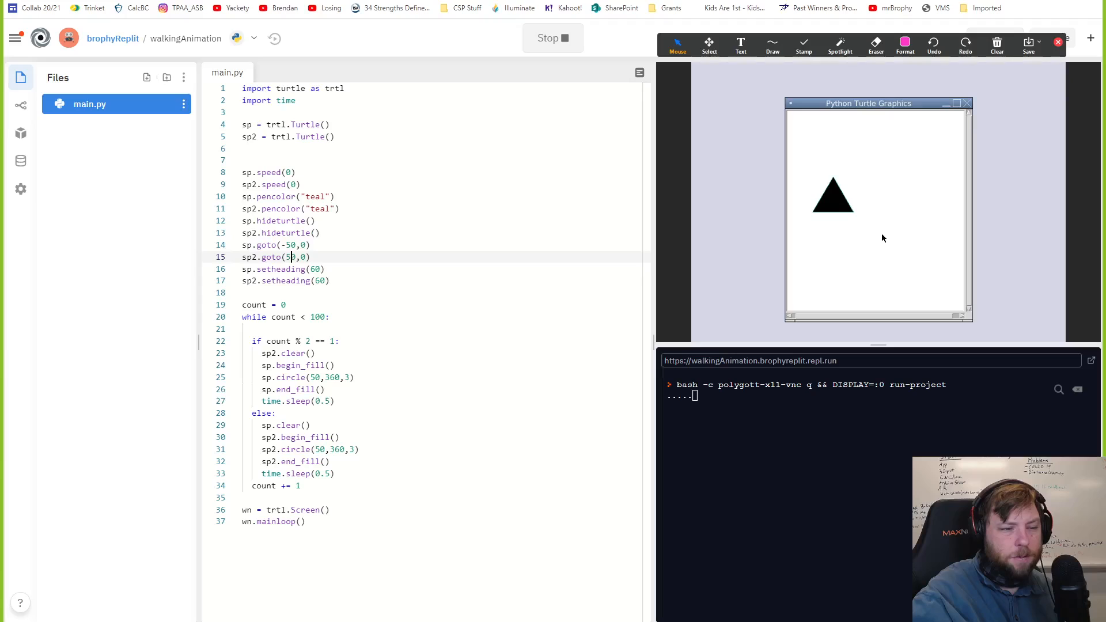
pyautogui.moveTo(868, 123)
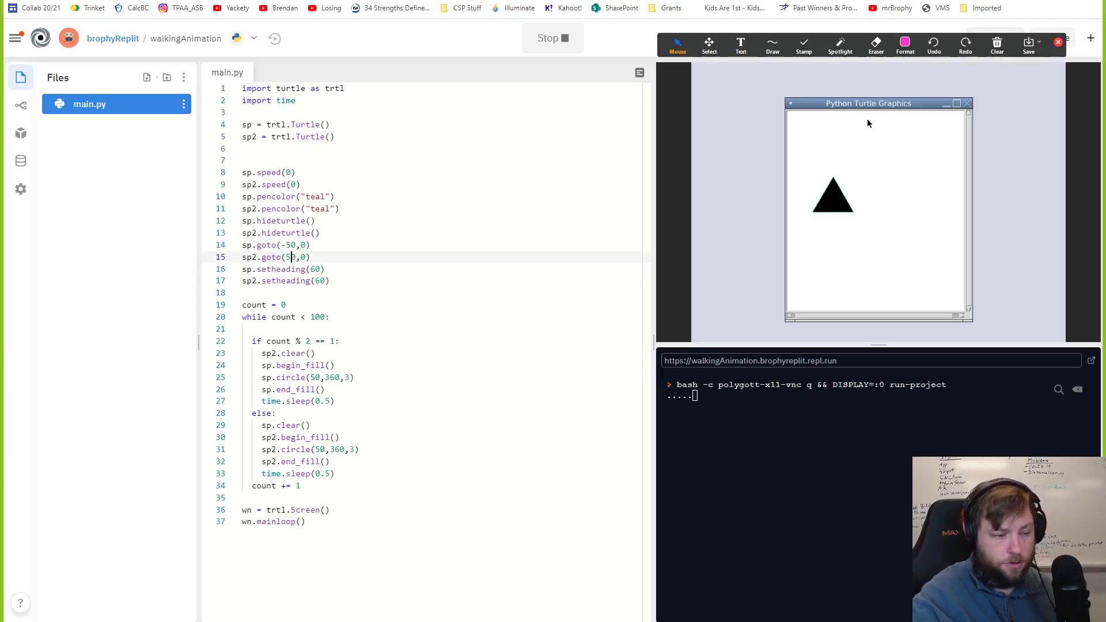
pyautogui.moveTo(948, 150)
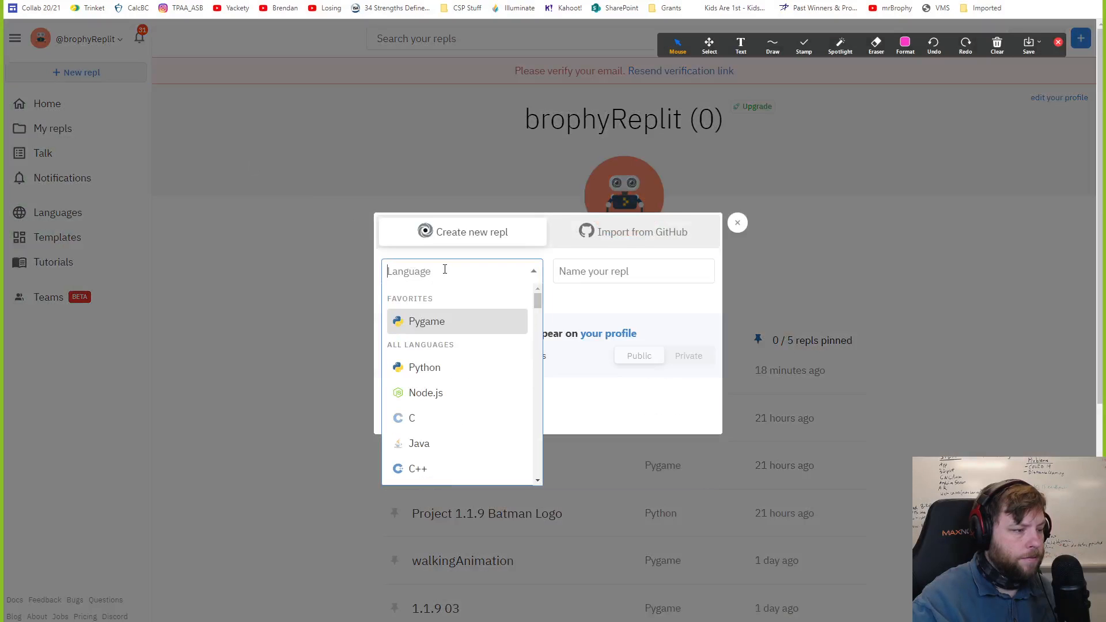
# Step: Create a Pygame repl named "rotate a Circle" and dismiss the Hacker Plan offer
pyautogui.write('pygam')
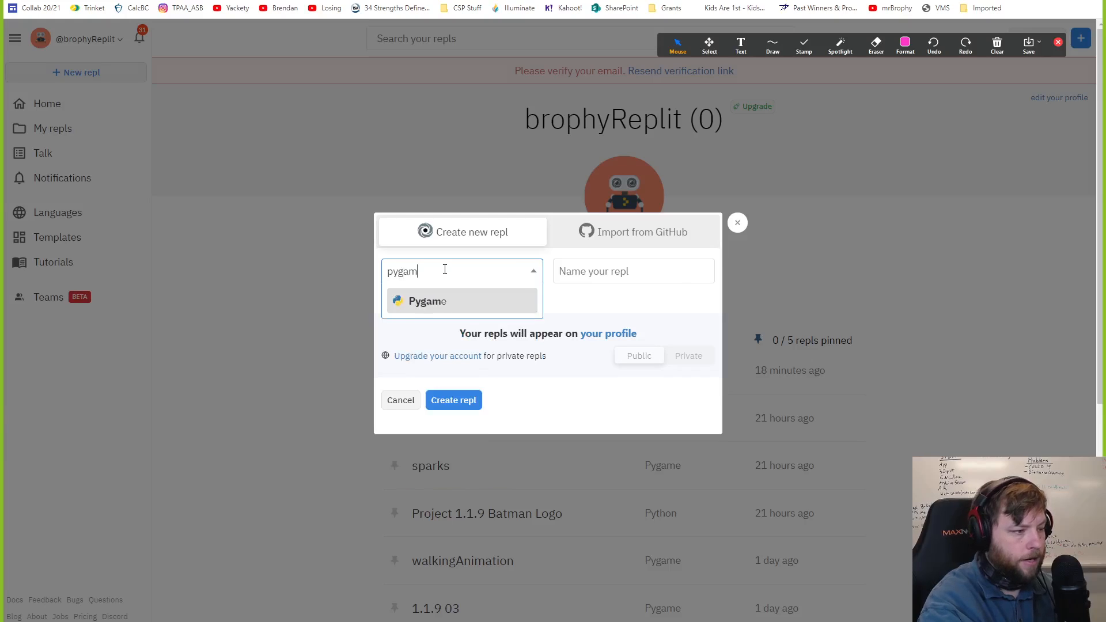
pyautogui.write('rotate a Cir')
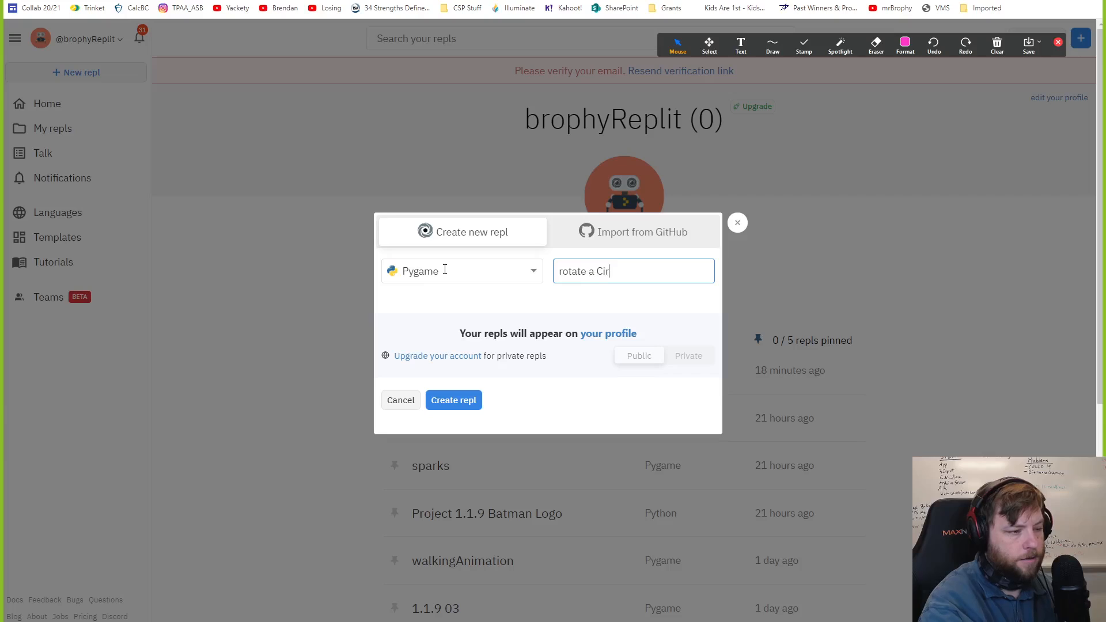
pyautogui.click(454, 400)
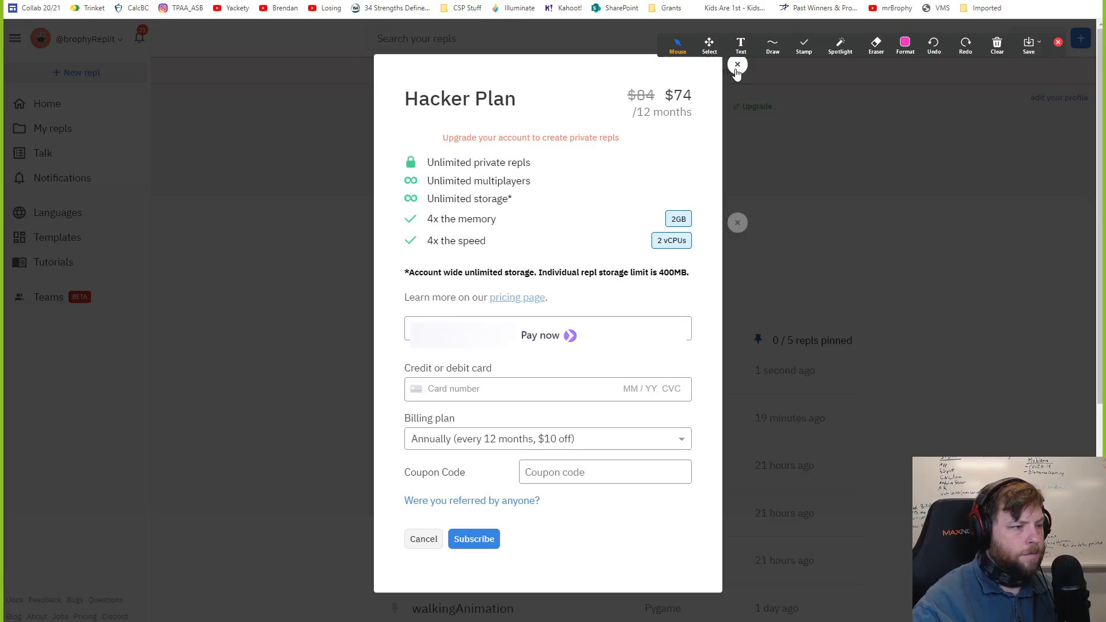
pyautogui.click(737, 64)
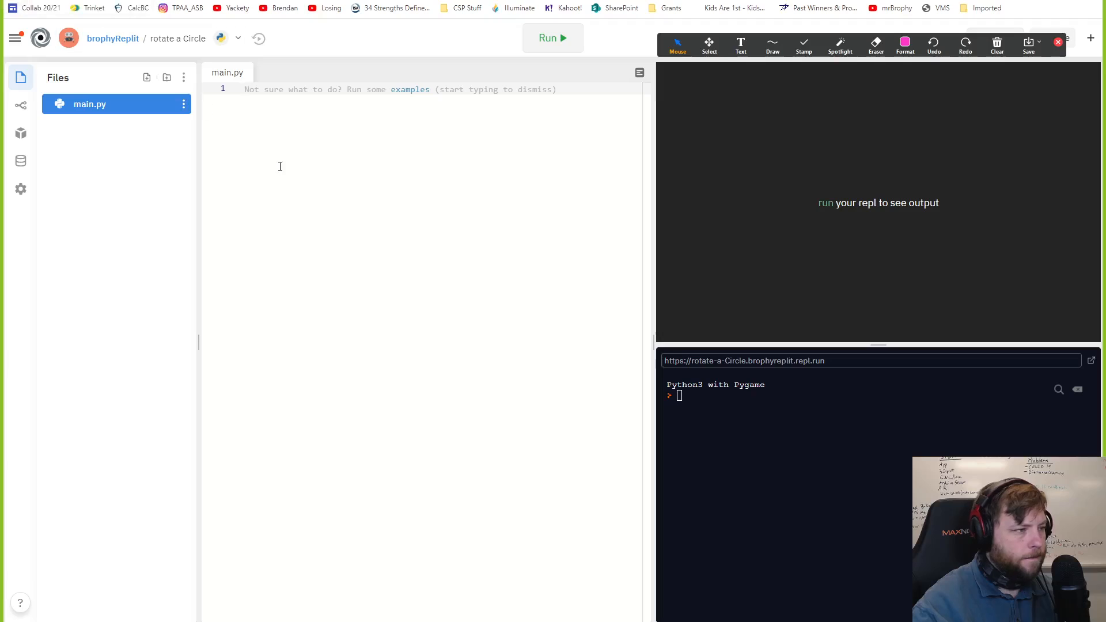
# Step: Paste the turtle code into main.py and delete the sp2 heading and fillcolor lines from the loop
pyautogui.click(551, 38)
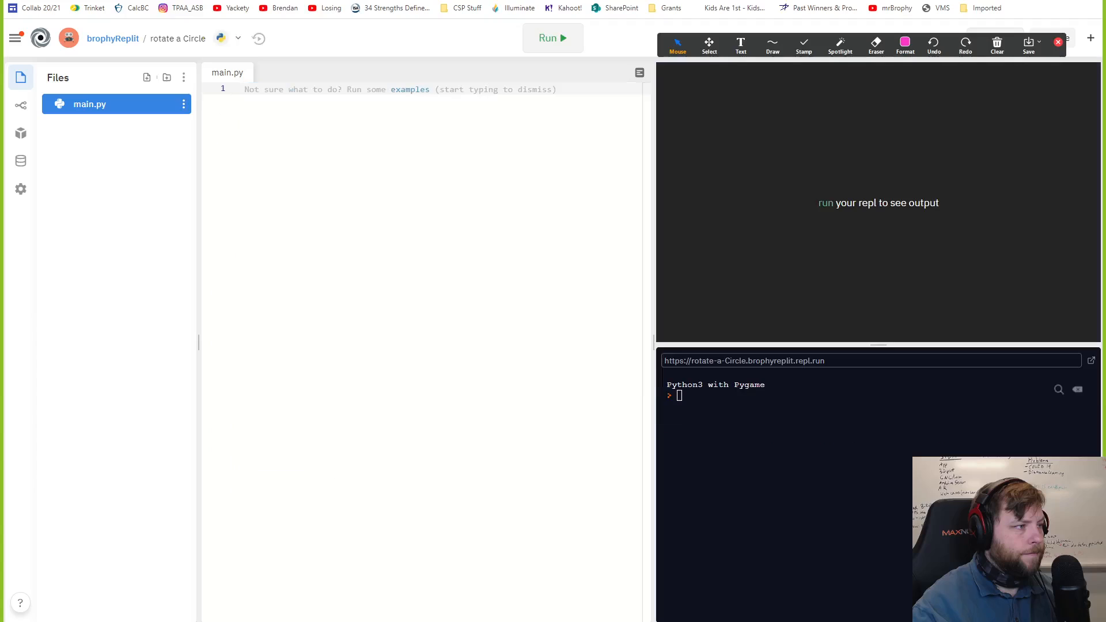
pyautogui.click(552, 36)
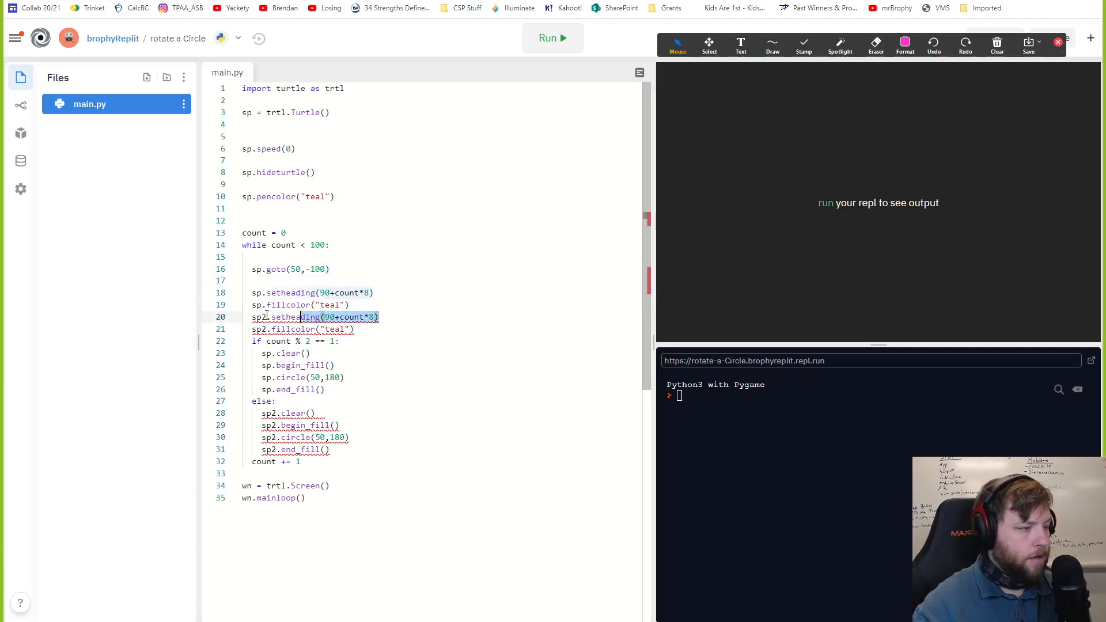
pyautogui.press('Backspace')
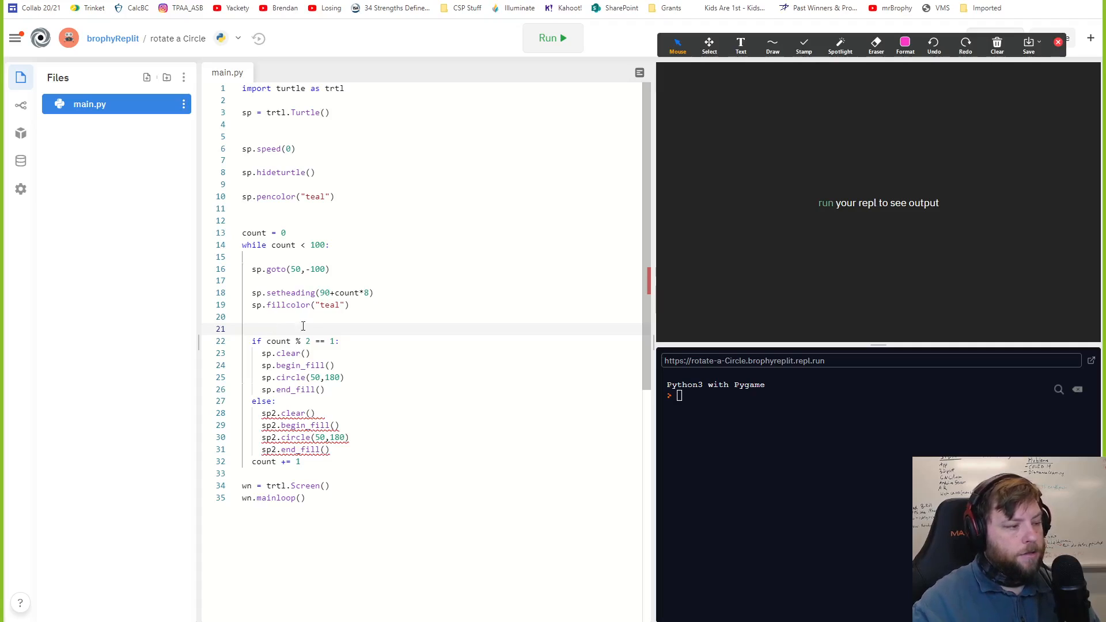
pyautogui.moveTo(354, 463)
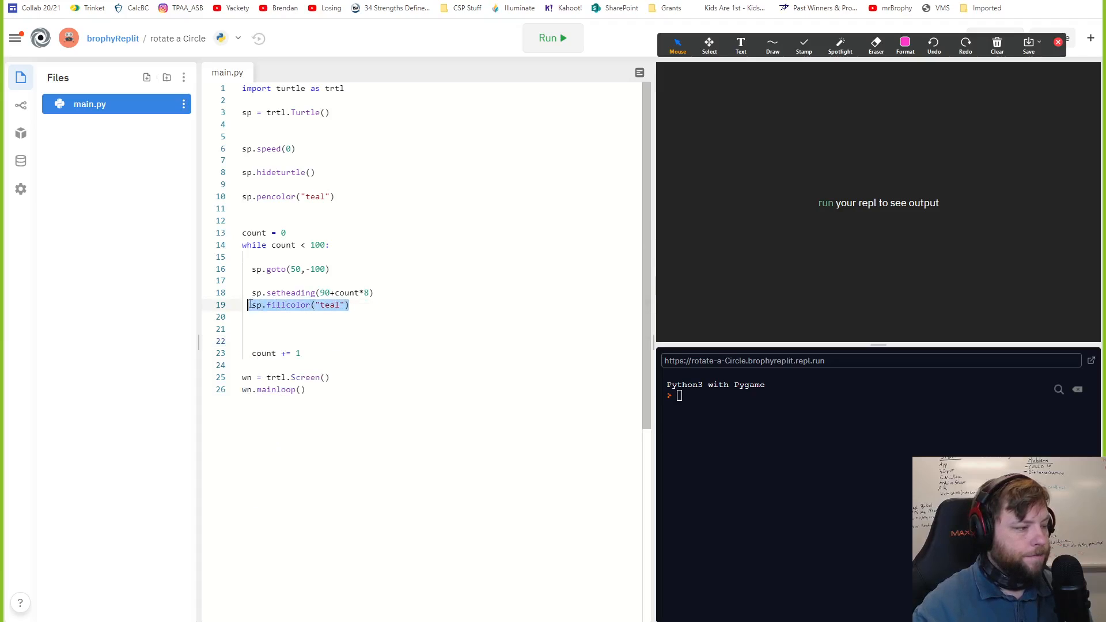
pyautogui.press('Delete')
pyautogui.write('5')
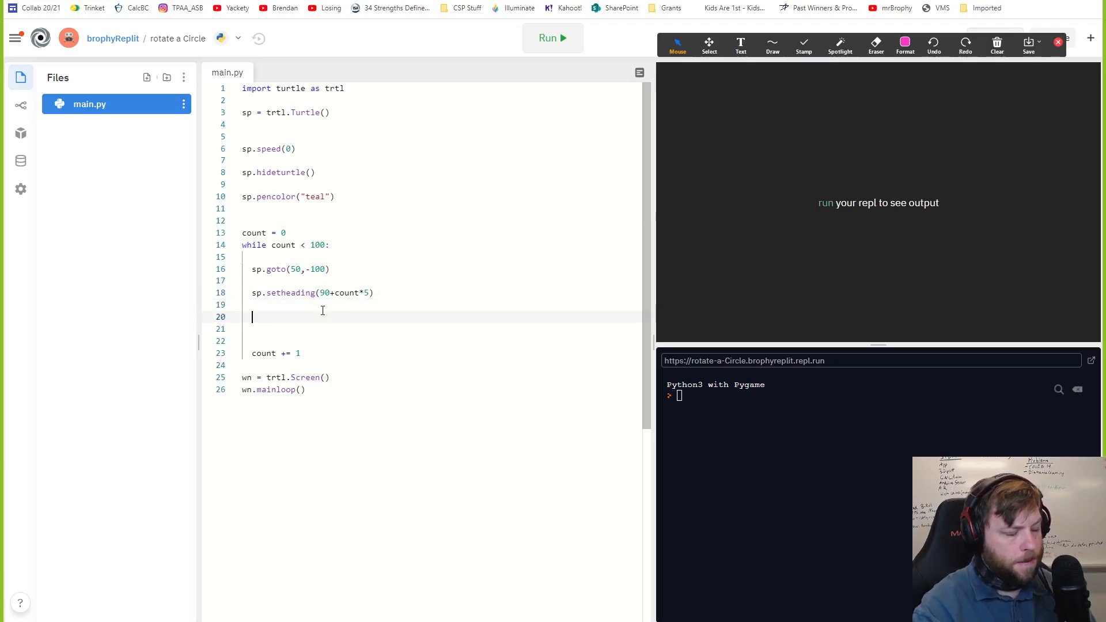
# Step: Add sp.pensize(5) and an sp.circle() call inside the while loop
pyautogui.write('sp.')
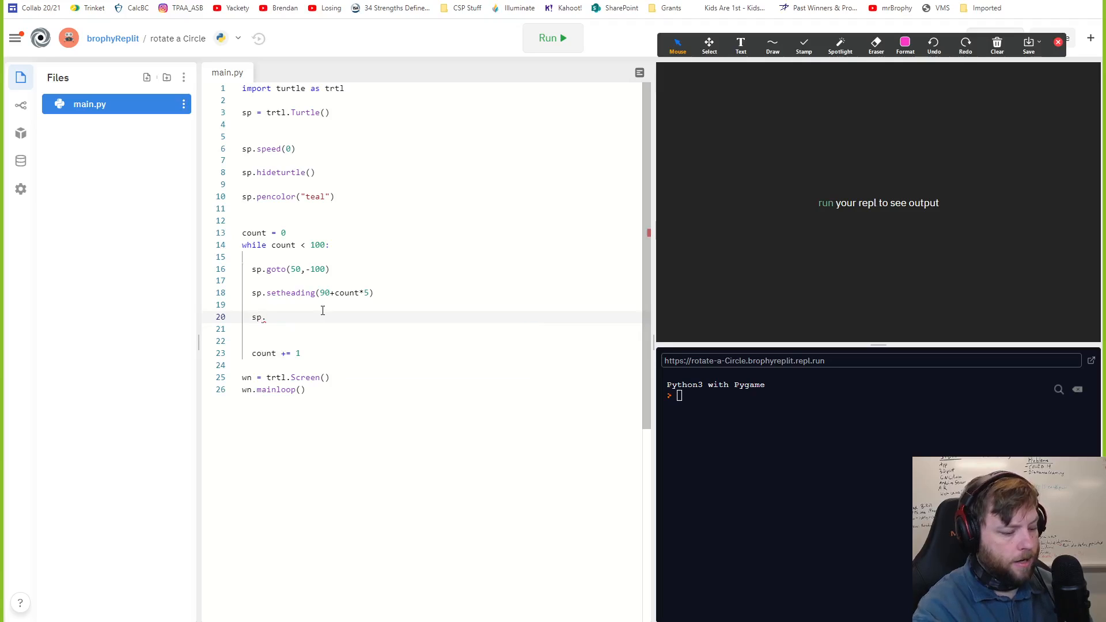
pyautogui.write('circle()')
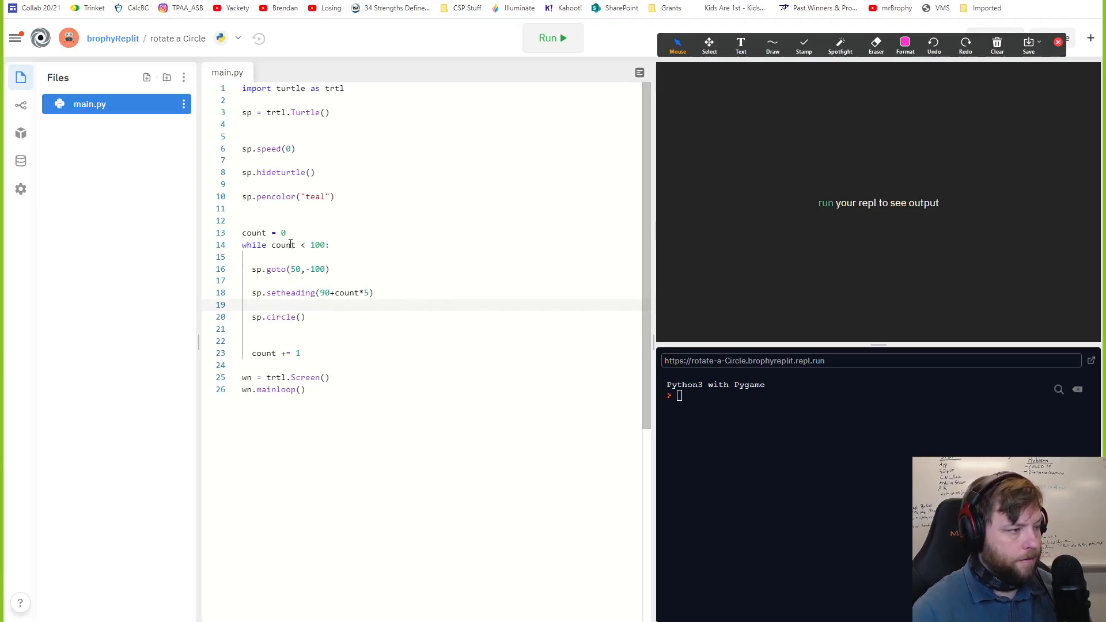
pyautogui.write('sp.')
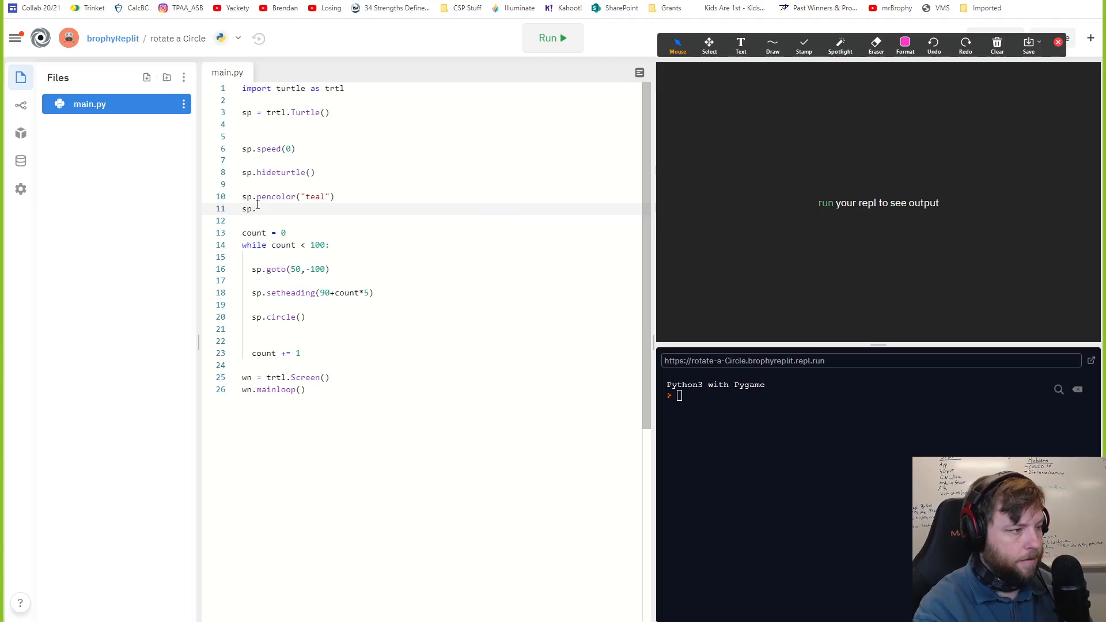
pyautogui.write('pensize(')
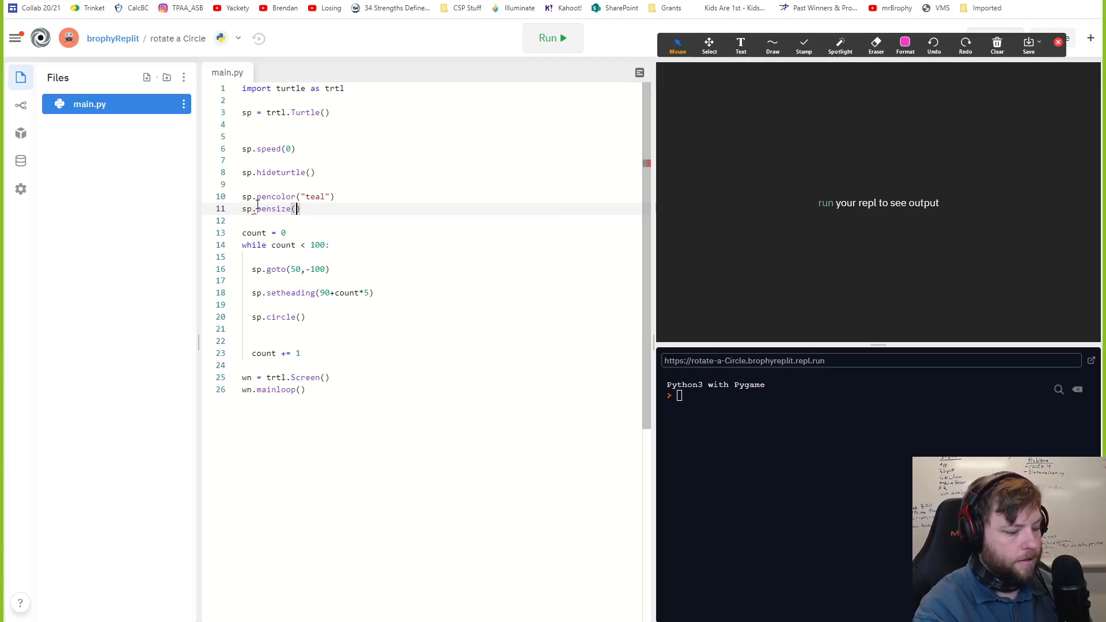
pyautogui.write('5')
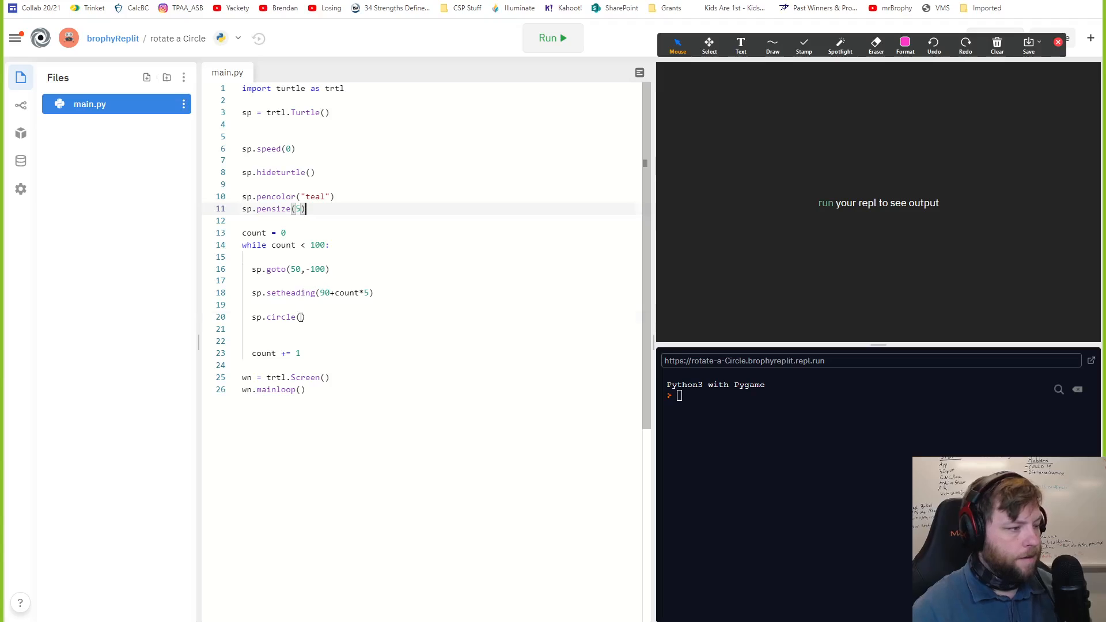
# Step: Fill in the circle call as sp.circle(50,330) so the circle stops short, leaving a notch
pyautogui.write('50')
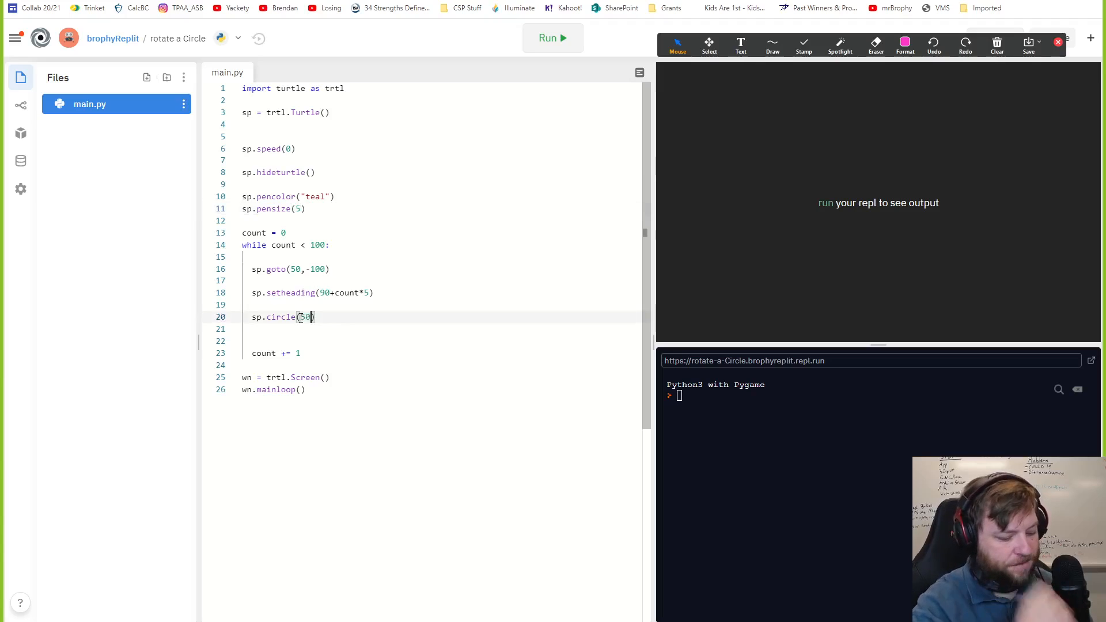
pyautogui.write(',')
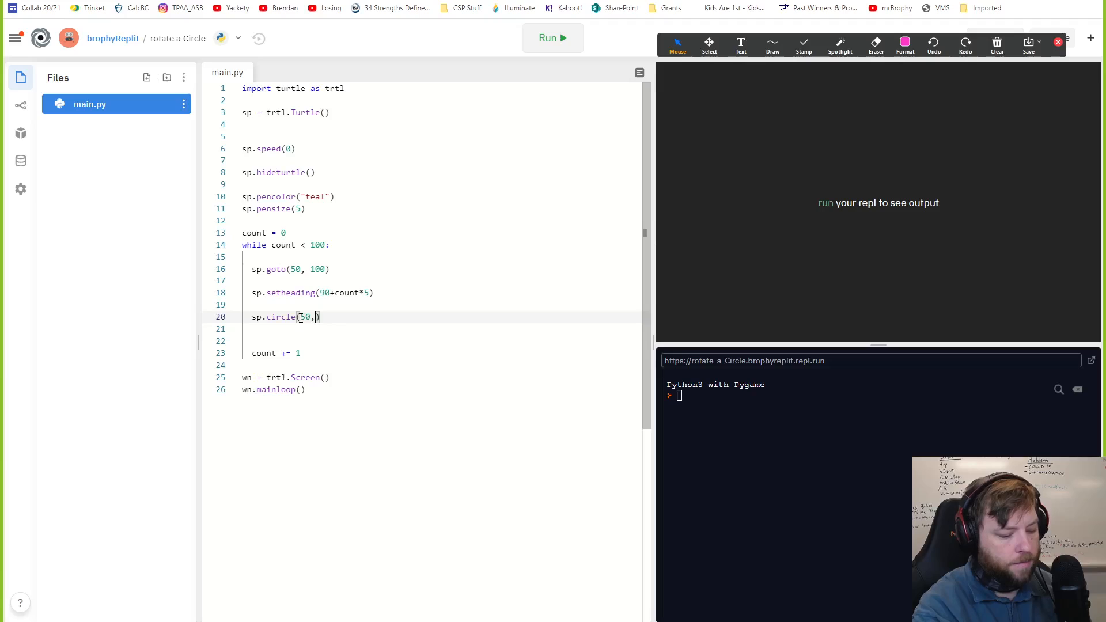
pyautogui.write('330')
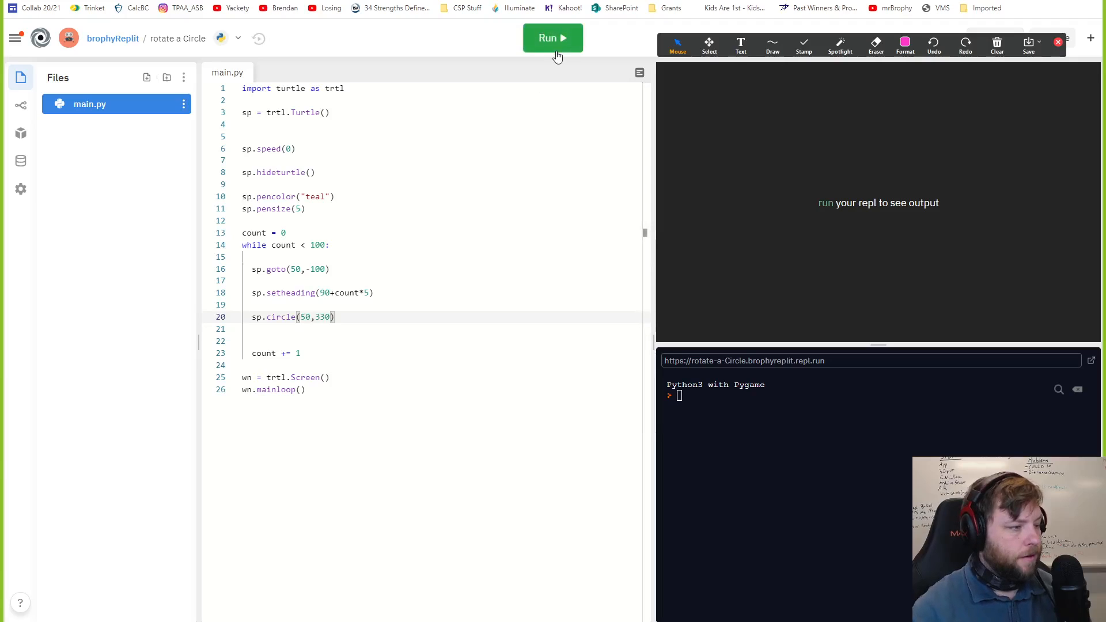
pyautogui.click(552, 37)
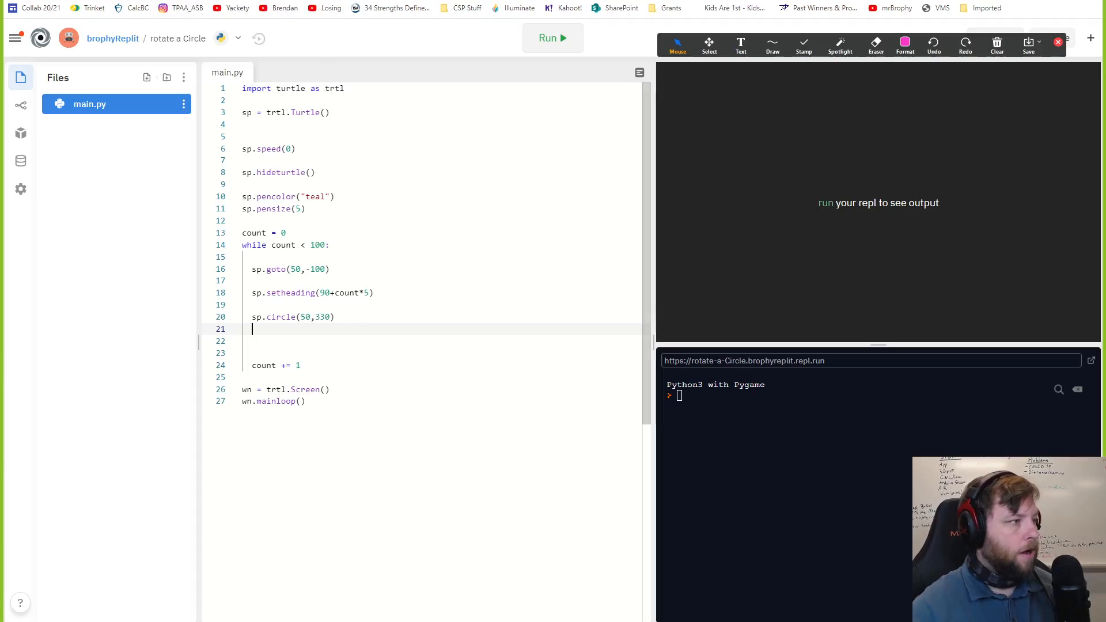
# Step: Add import time, time.sleep(0.5) after the circle, and sp.clear() at the top of the loop
pyautogui.click(552, 36)
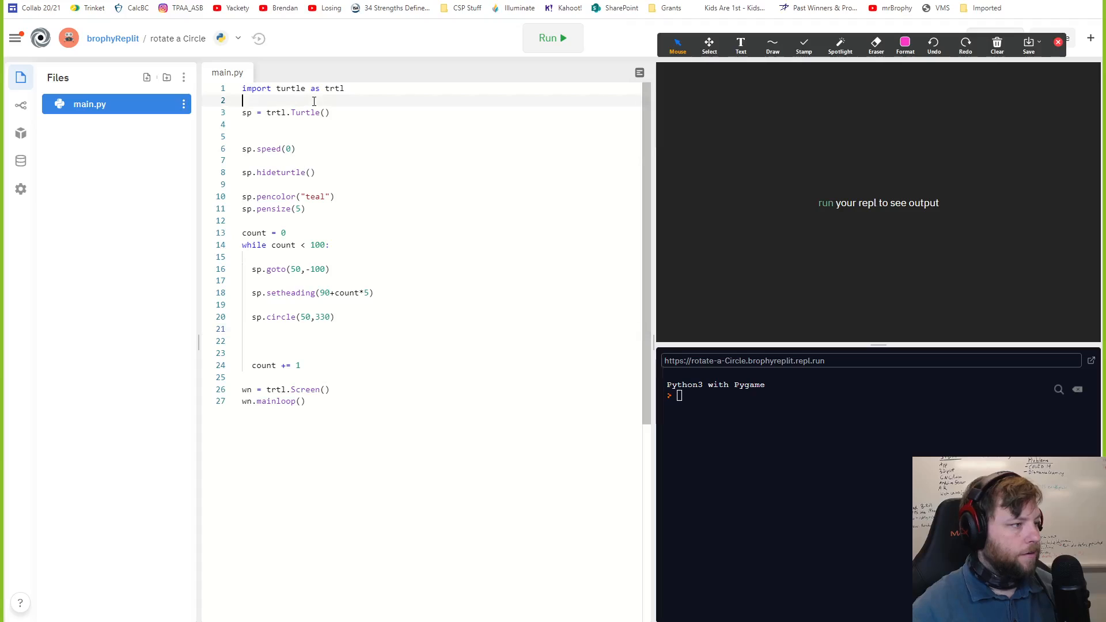
pyautogui.click(552, 38)
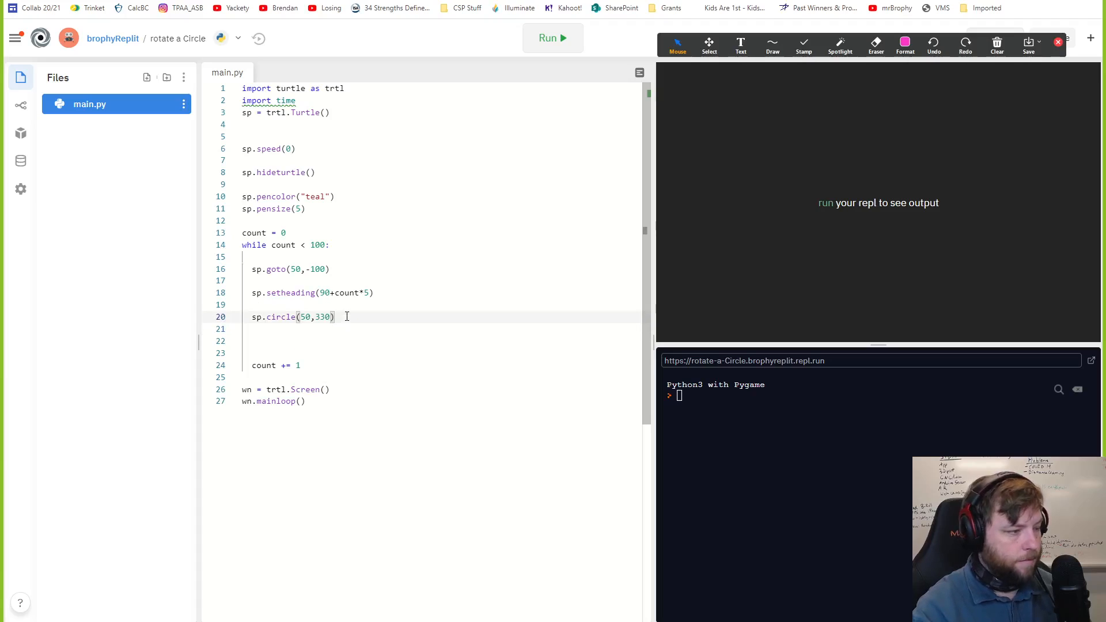
pyautogui.write('time.sleep(0.5)')
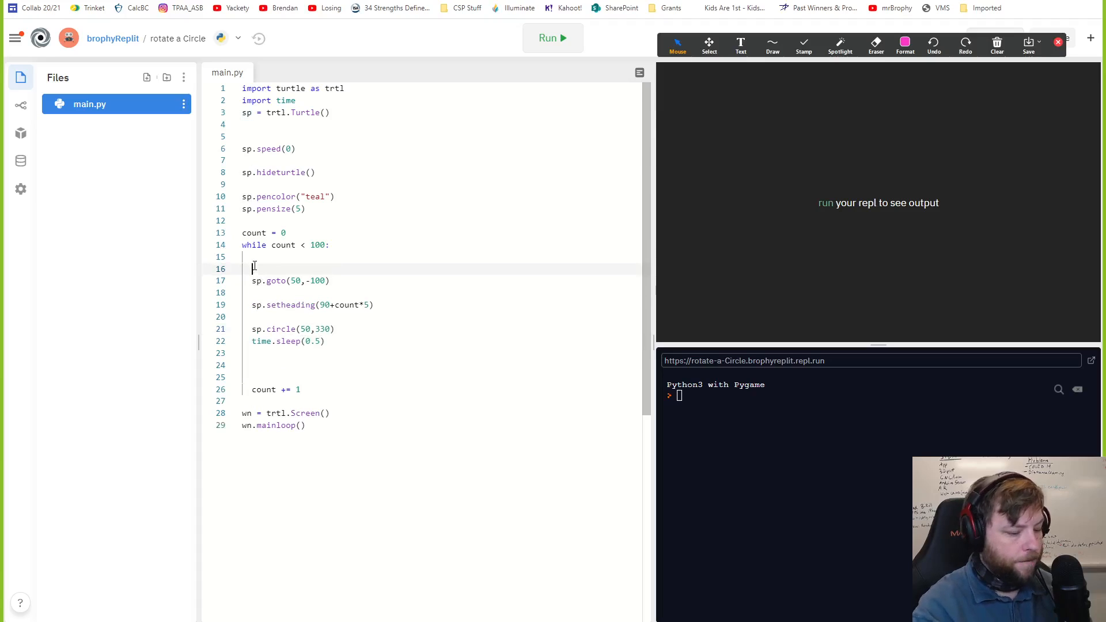
pyautogui.write('sp.clear(')
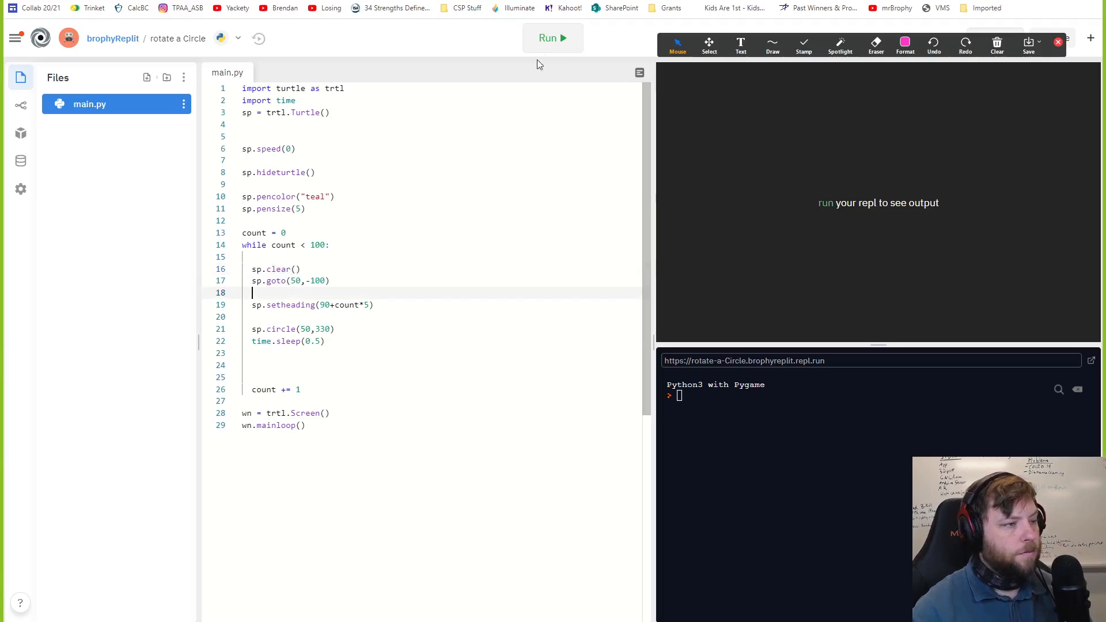
# Step: Wrap sp.goto(50,-100) with sp.pu() before and sp.pd() after, then stop the run
pyautogui.click(551, 38)
pyautogui.write('sp.')
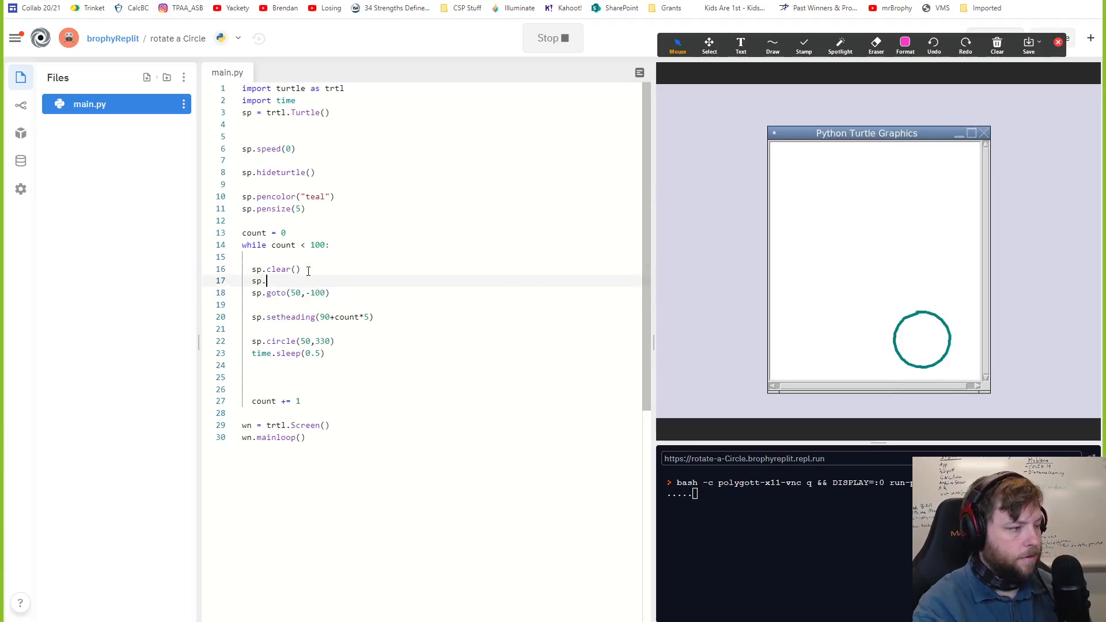
pyautogui.write('pe')
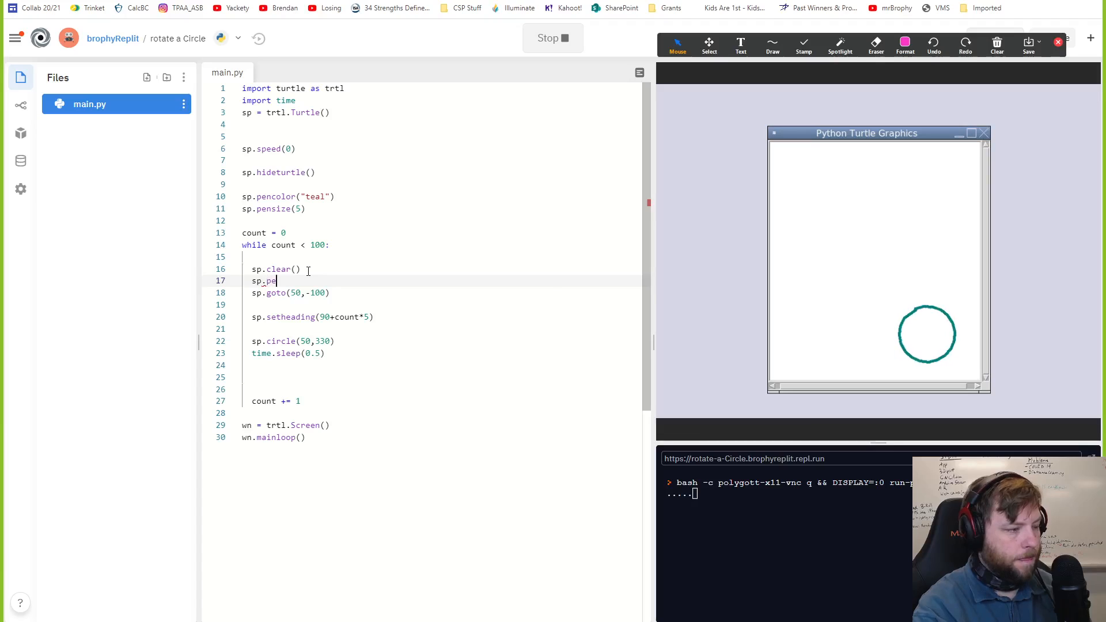
pyautogui.write('p')
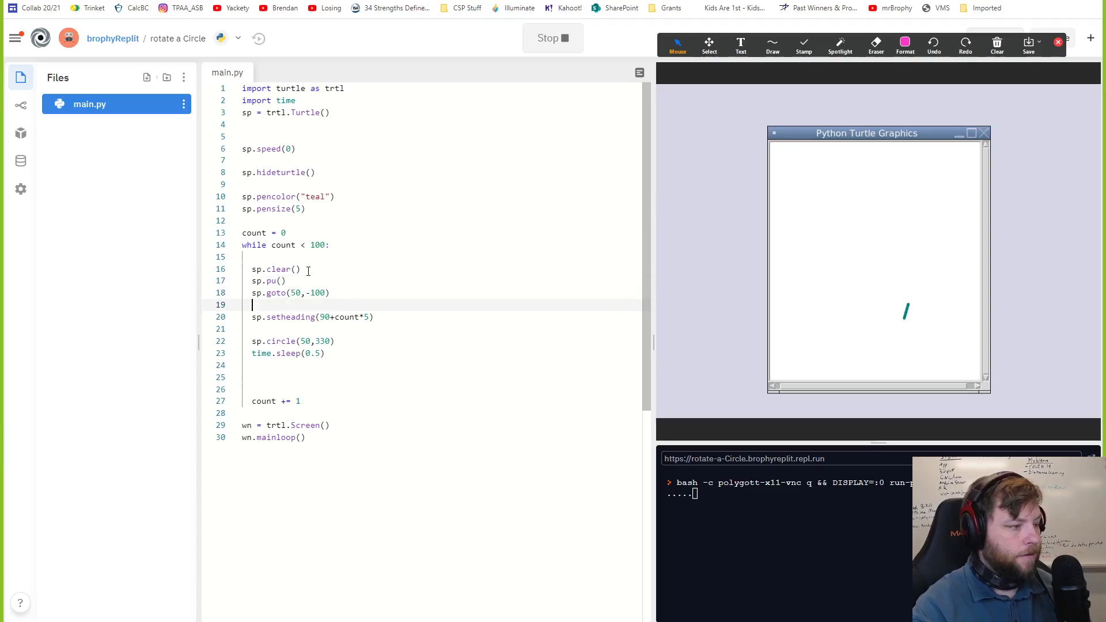
pyautogui.write('sp.pd(')
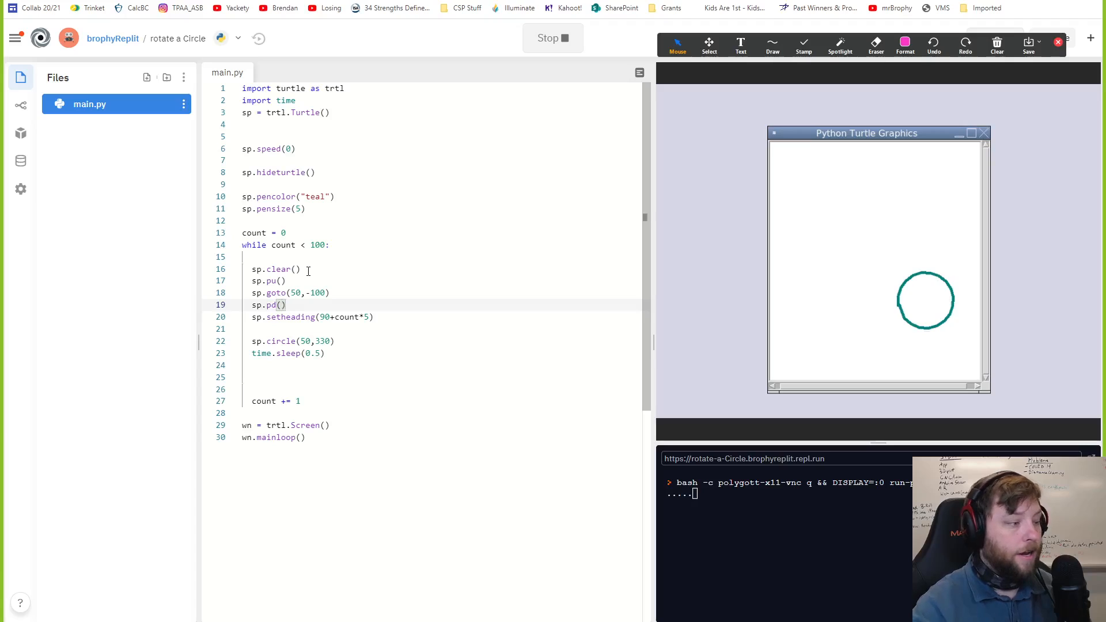
pyautogui.click(552, 38)
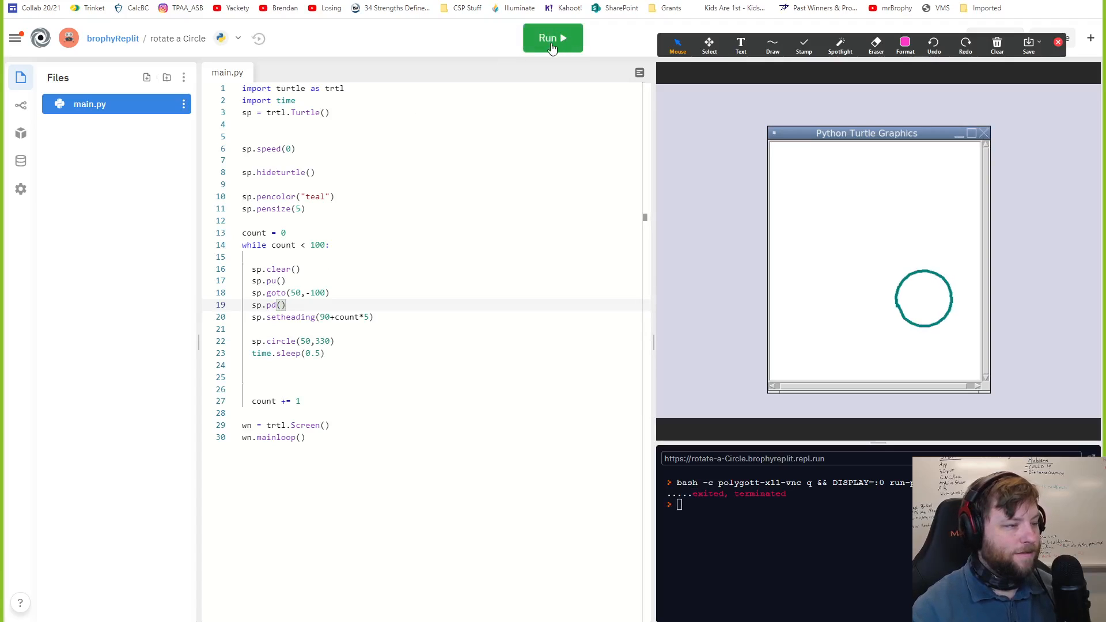
# Step: Run the program again so the notched teal circle is redrawn and rotates
pyautogui.click(551, 38)
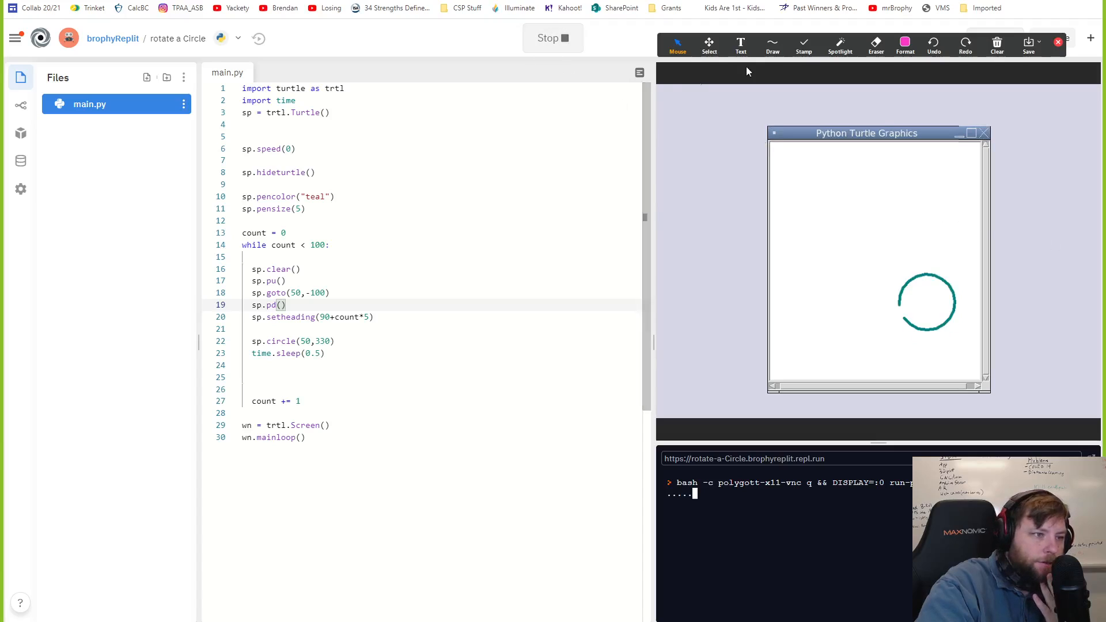
pyautogui.click(905, 45)
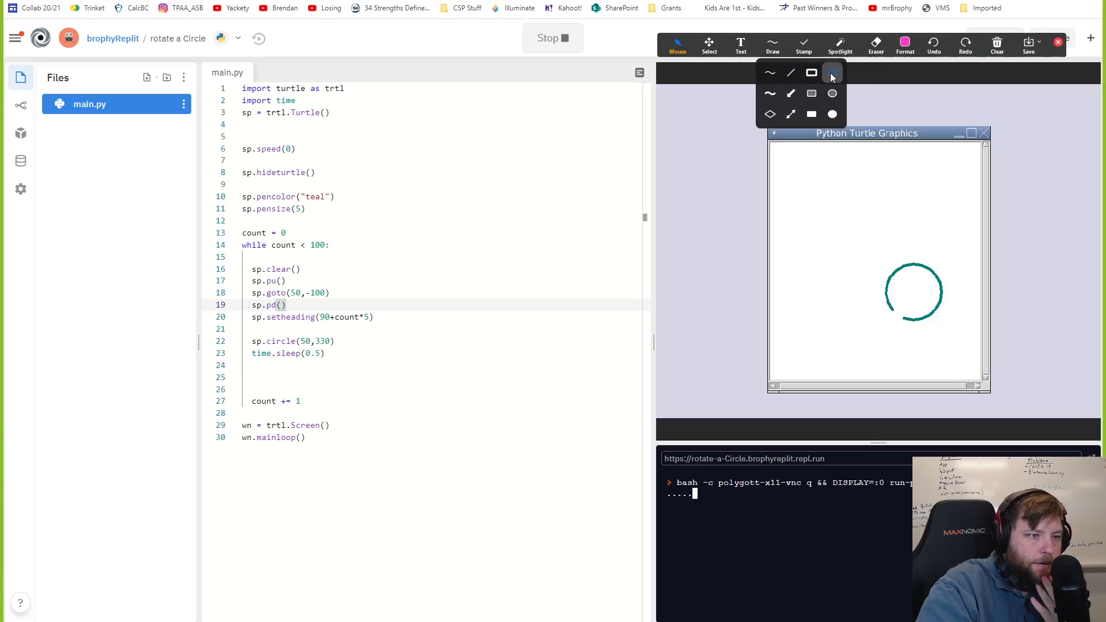
pyautogui.click(772, 44)
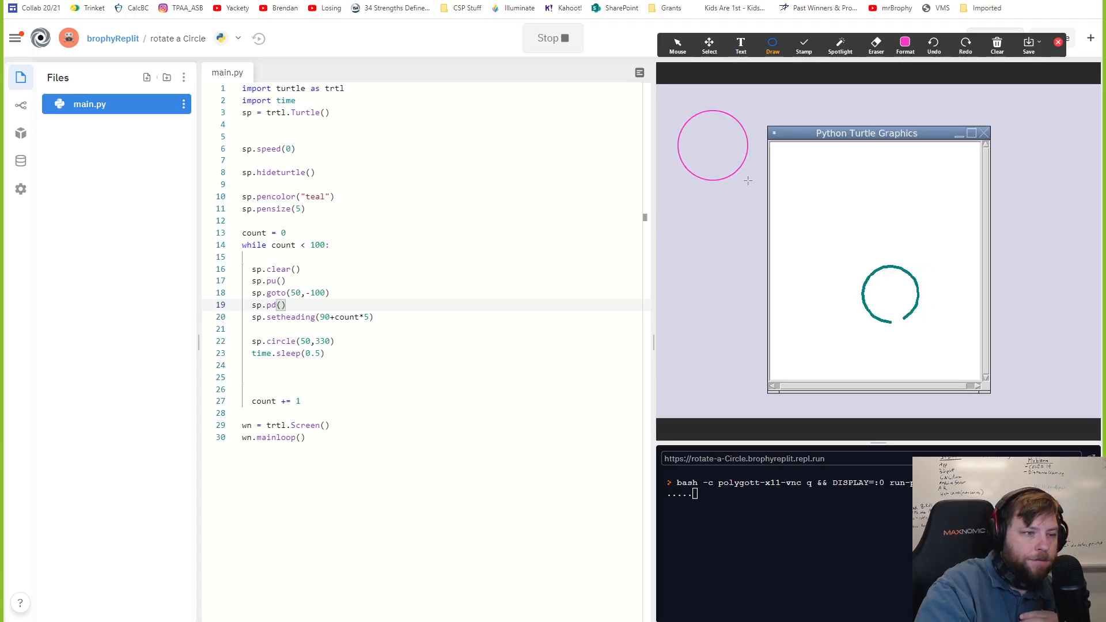
pyautogui.click(772, 45)
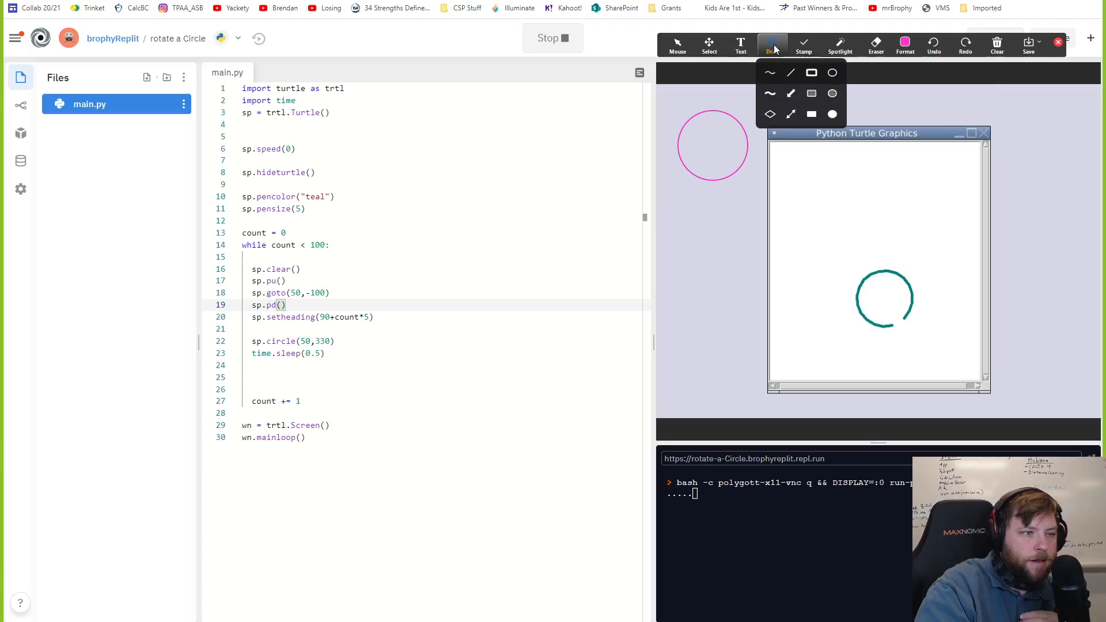
pyautogui.click(771, 43)
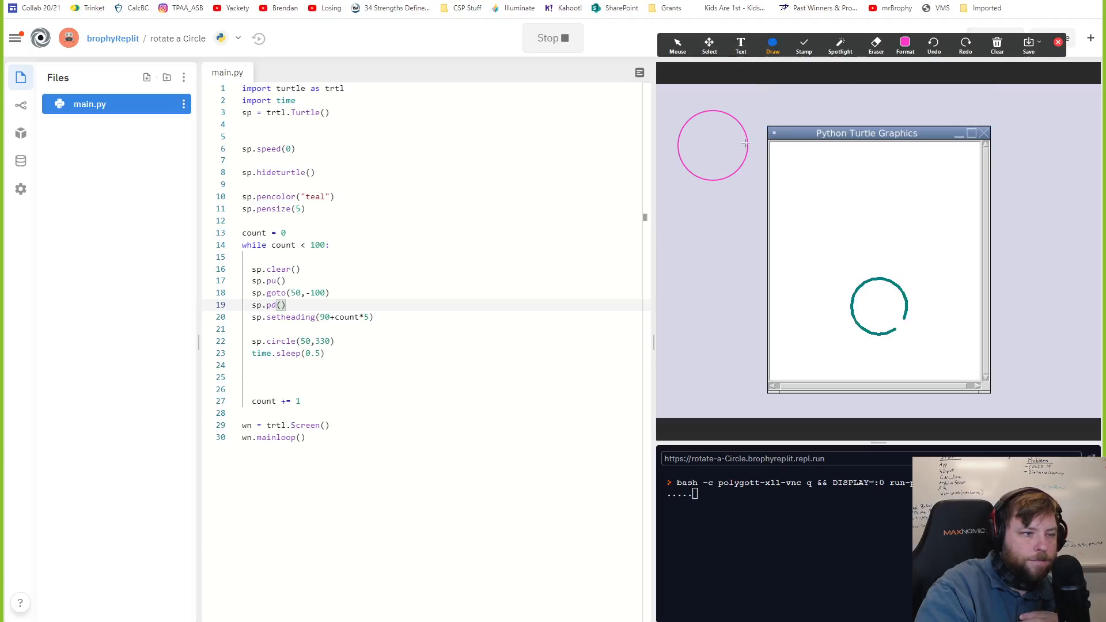
pyautogui.click(803, 44)
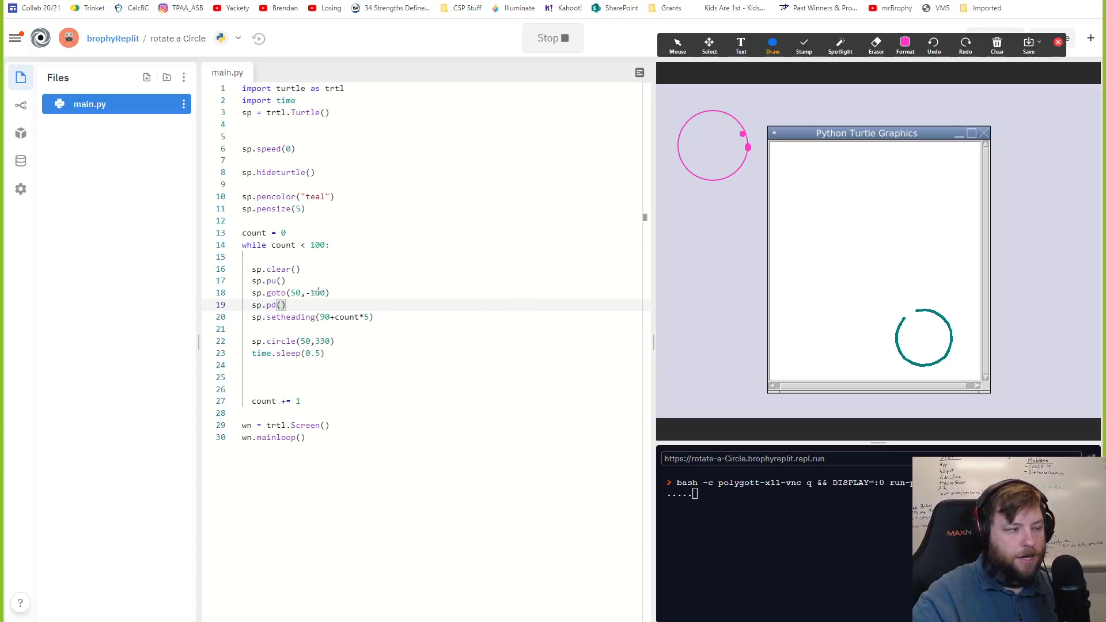
pyautogui.click(676, 45)
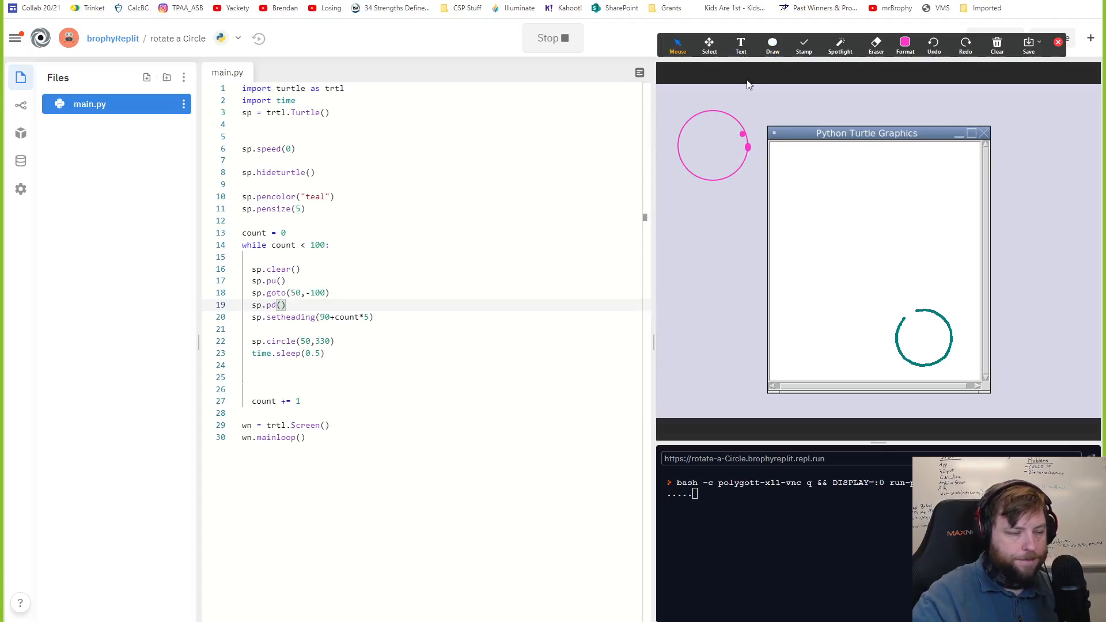
pyautogui.click(772, 45)
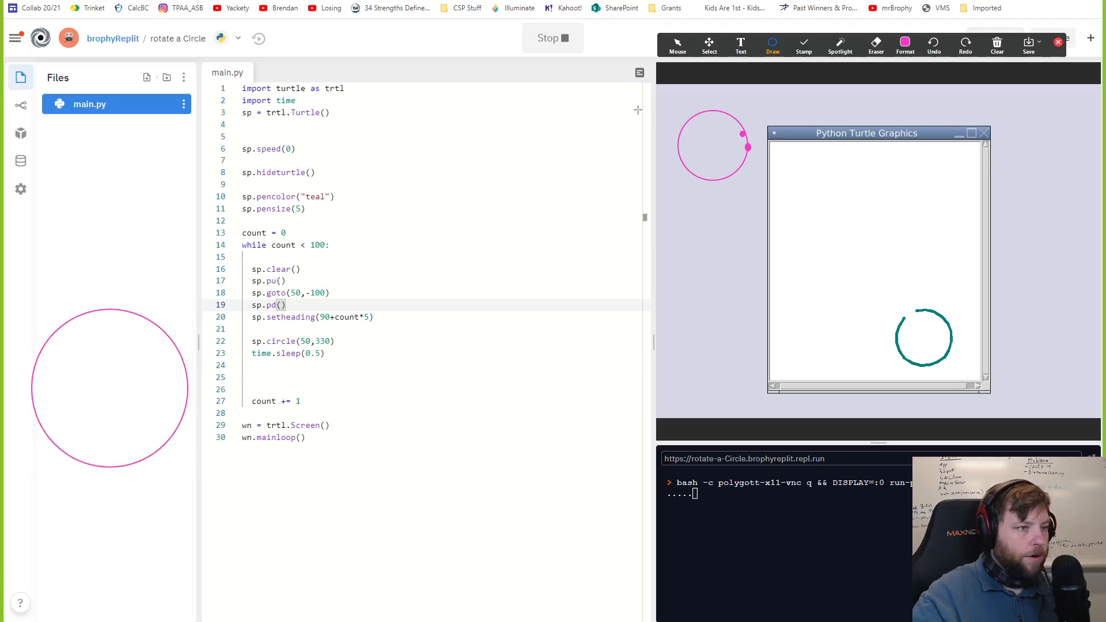
pyautogui.click(840, 45)
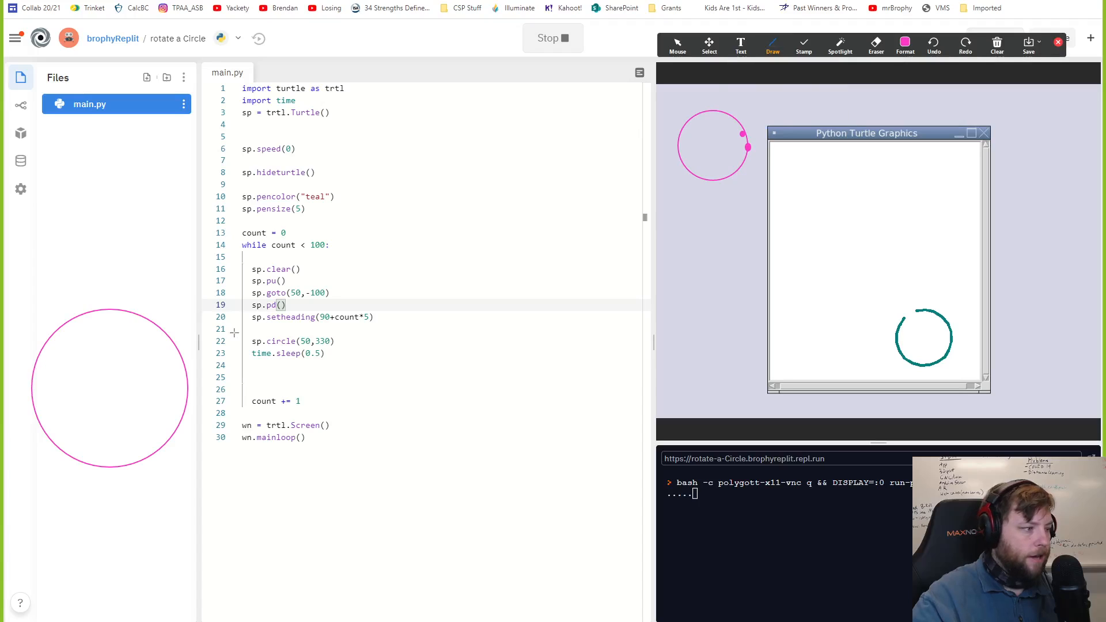
pyautogui.moveTo(110, 390); pyautogui.dragTo(190, 394)
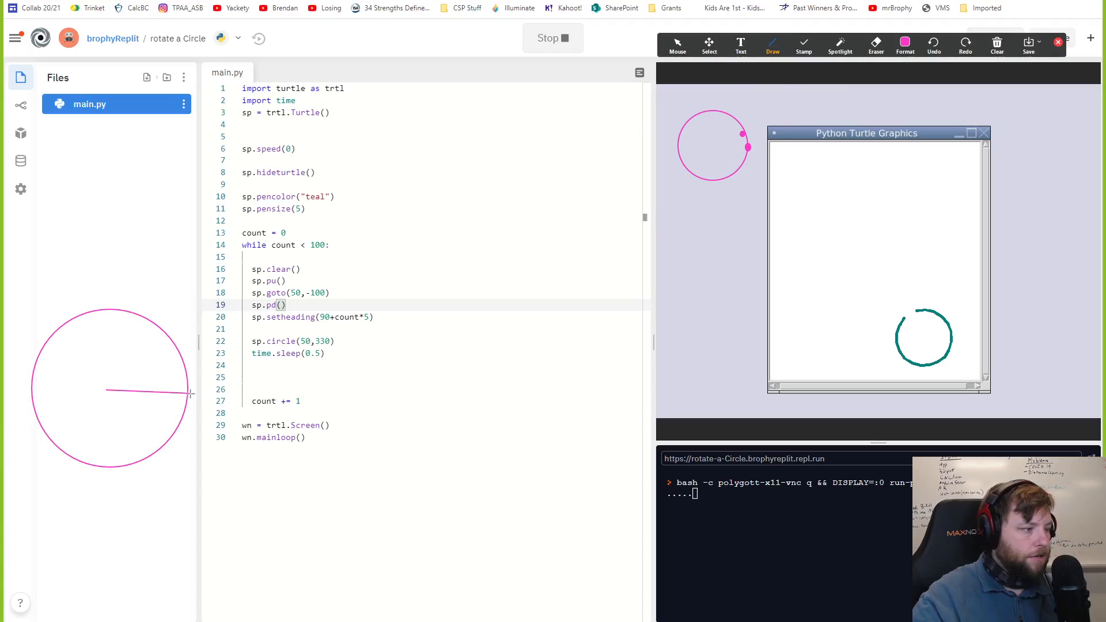